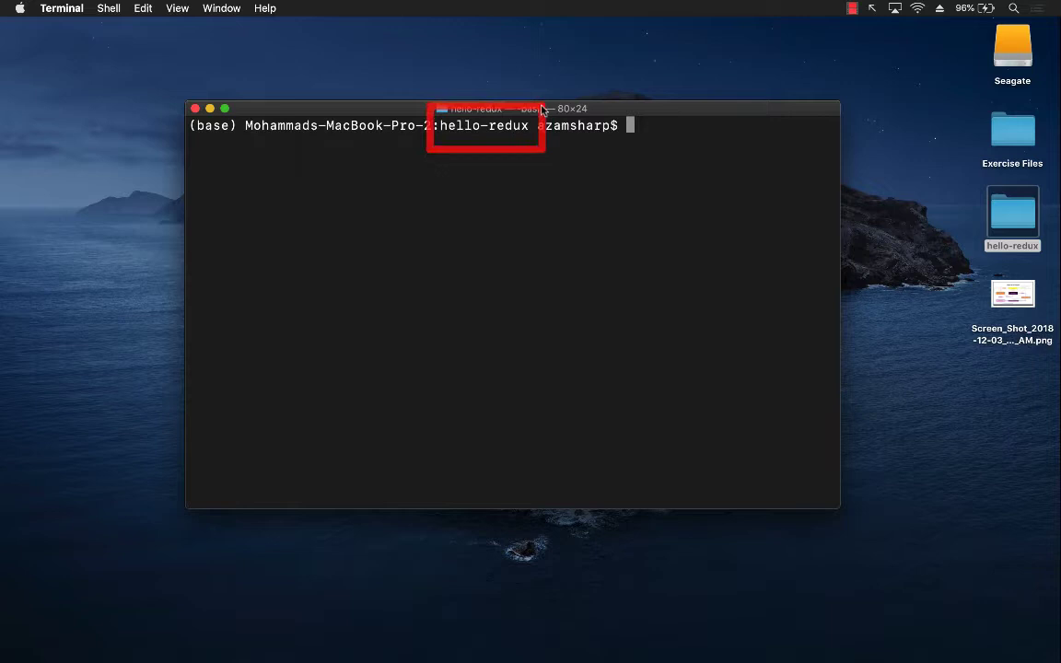
mouse_move(553, 206)
type("ls")
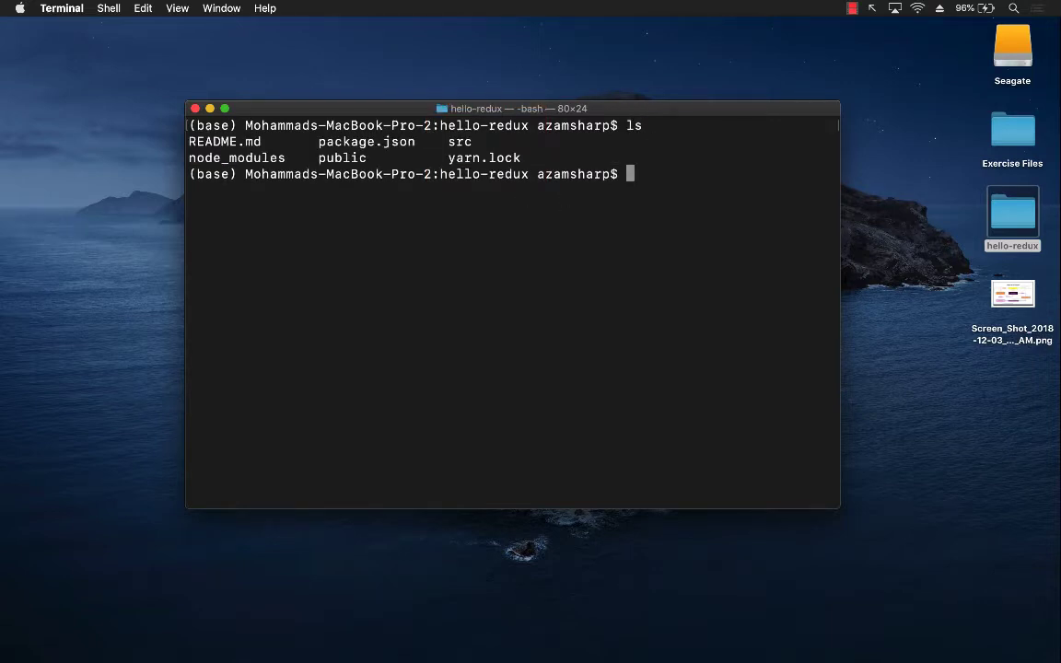
mouse_move(671, 187)
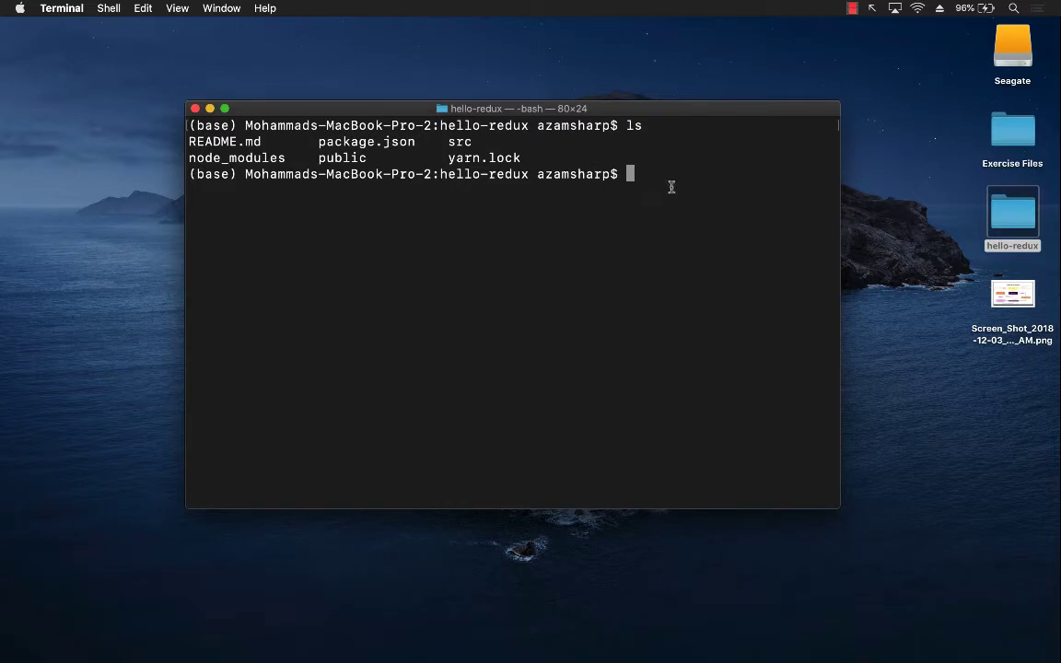
mouse_move(663, 188)
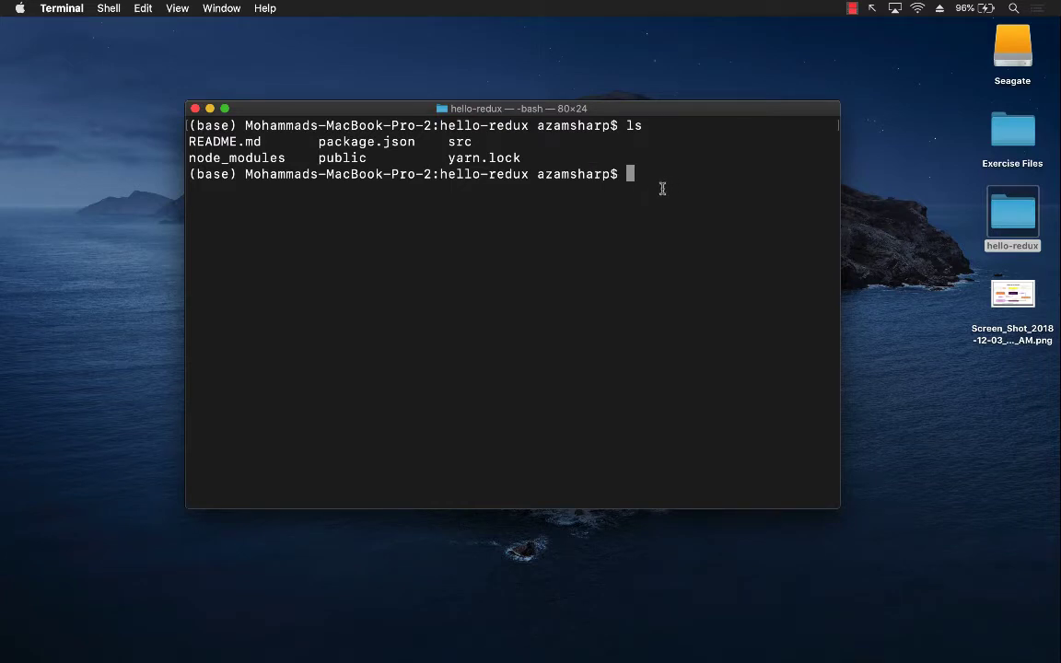
type("npm")
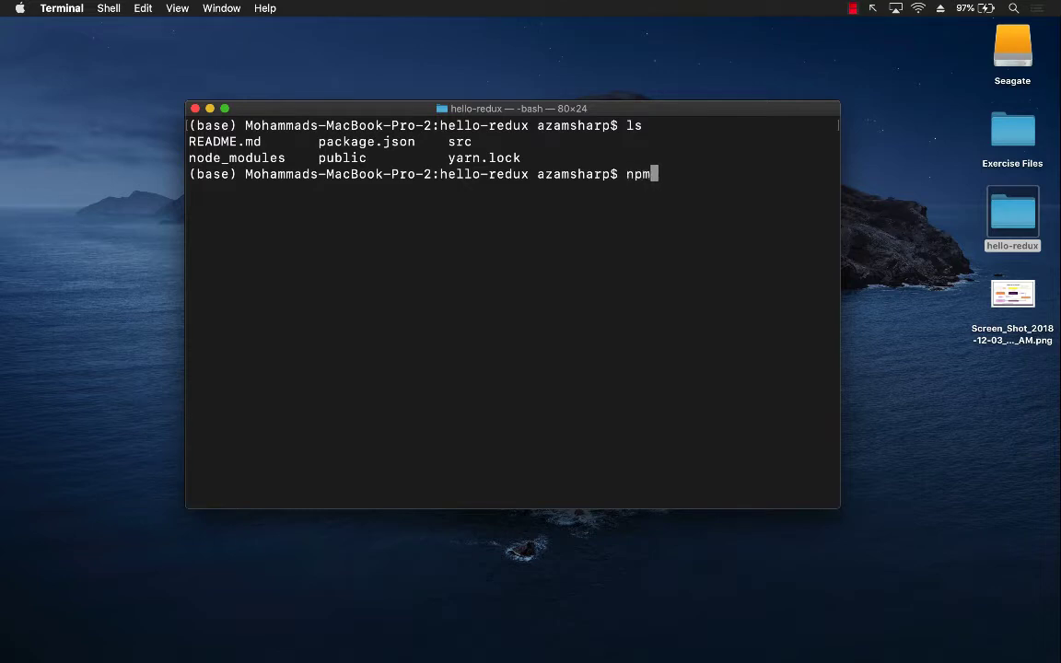
type("installr")
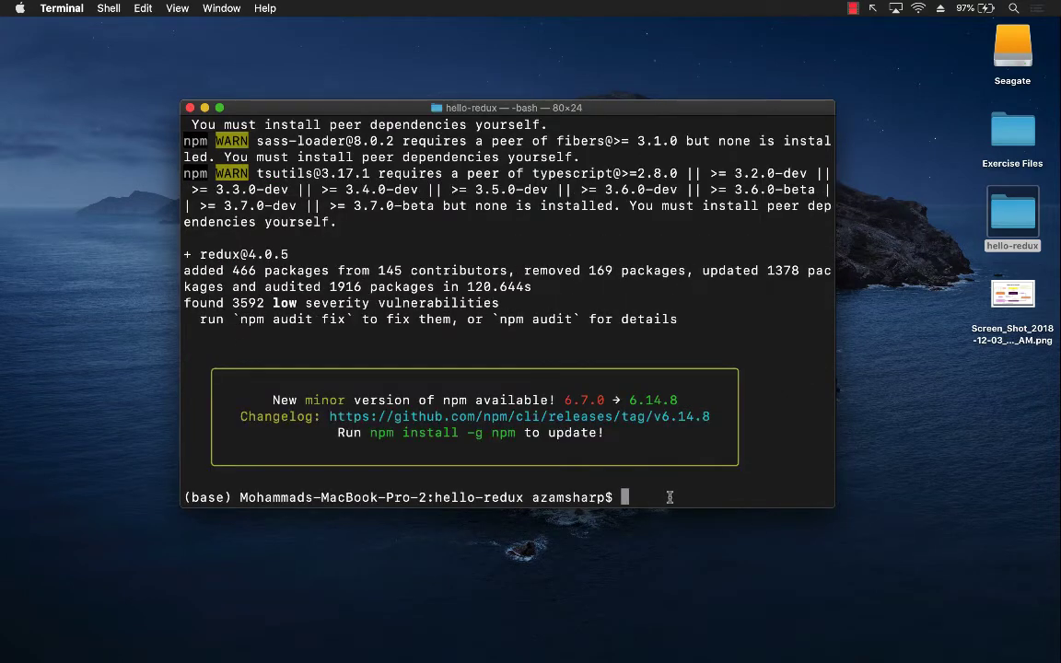
Type the npm install react-redux command in Terminal.
type("npm inst")
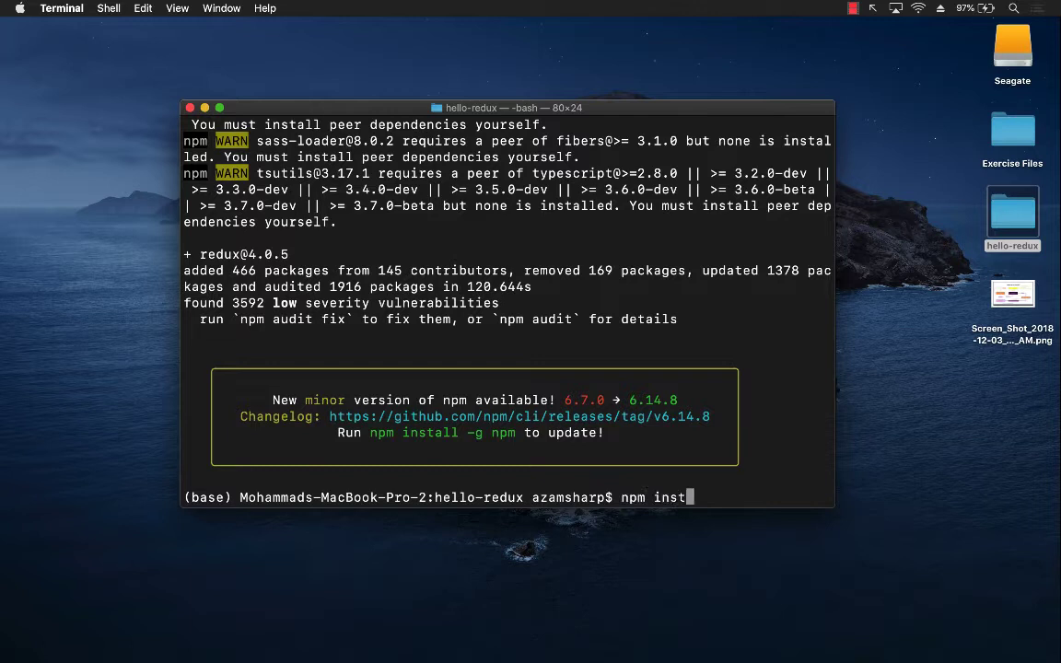
type("all react-r")
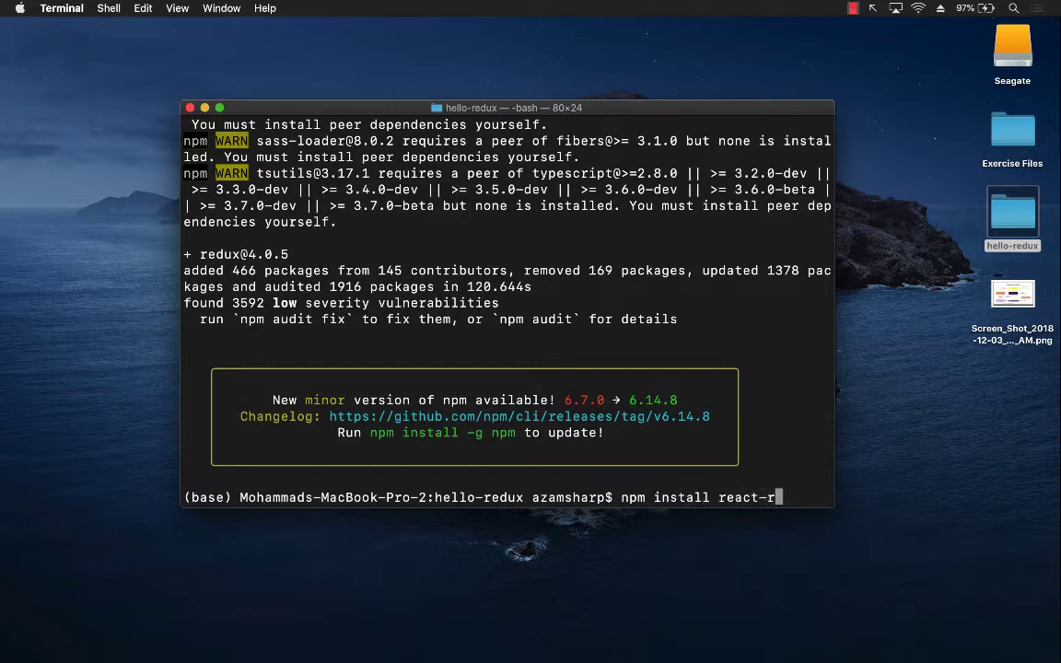
type("edux")
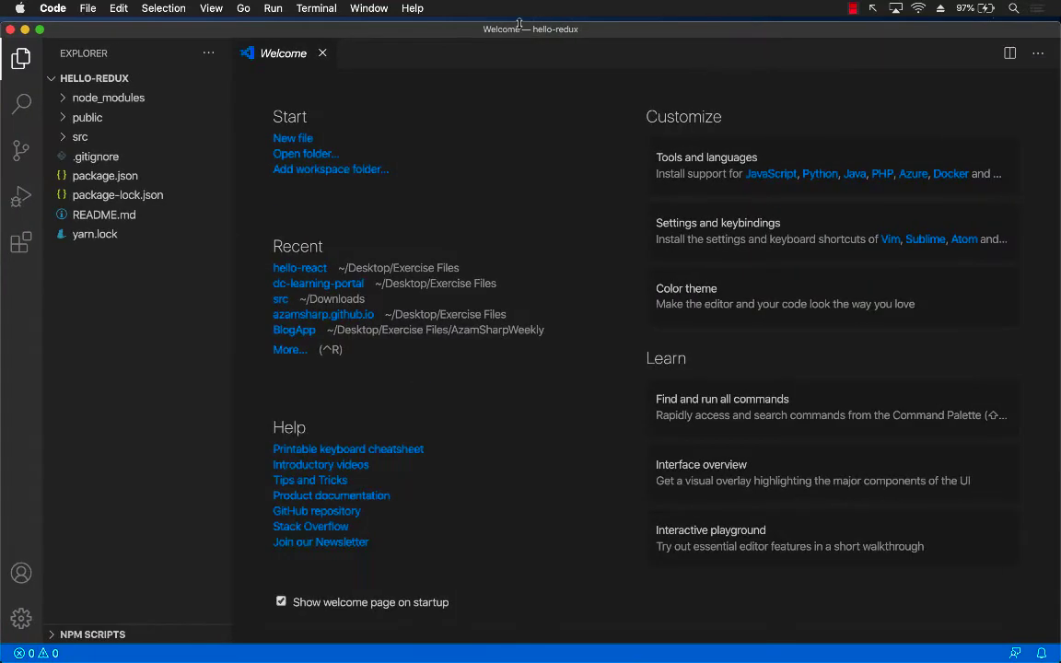
Expand src, view App.js, then open index.js in the editor.
left_click(80, 137)
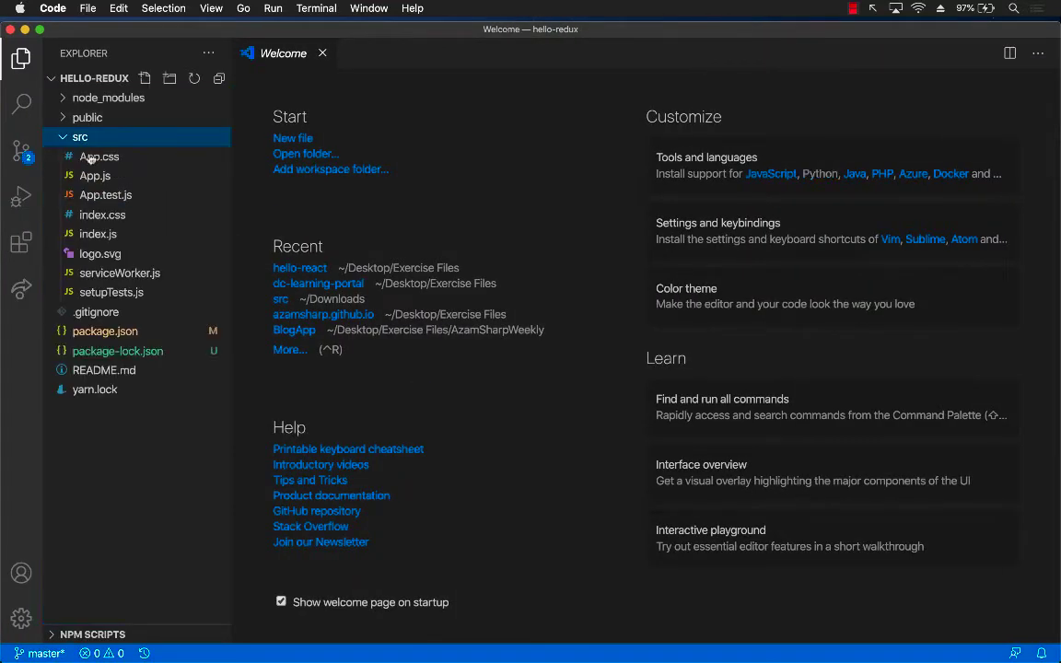
left_click(95, 175)
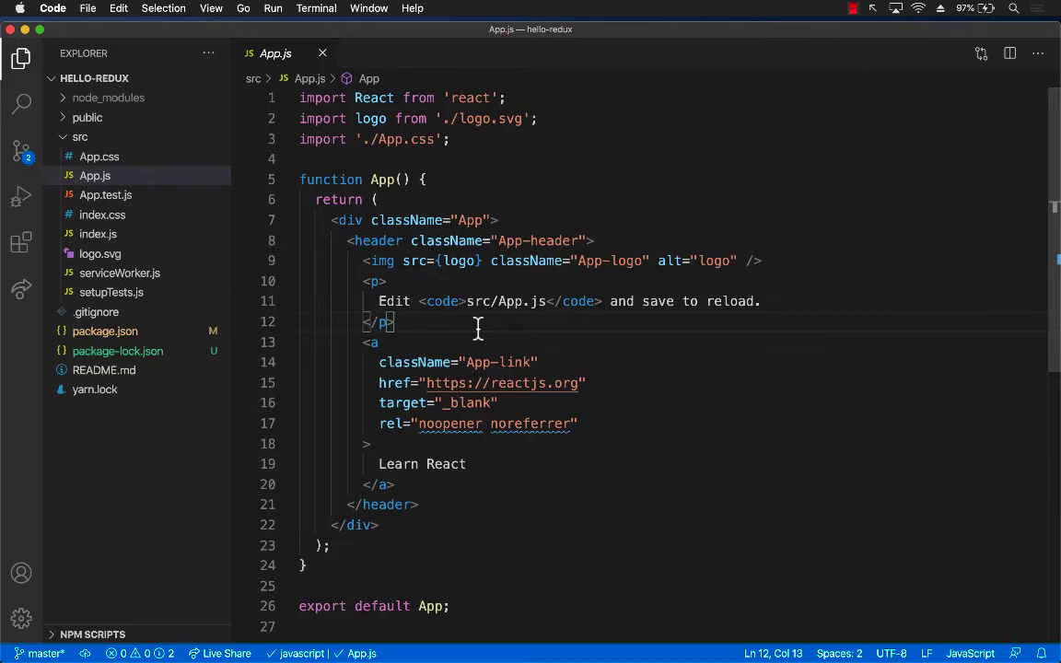
mouse_move(473, 321)
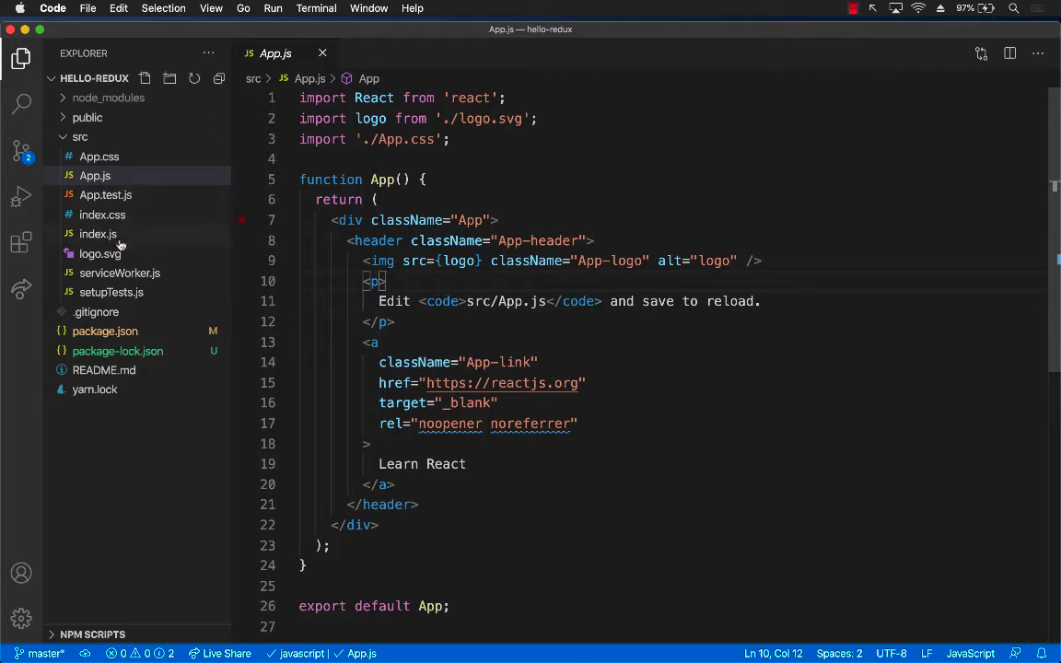
left_click(98, 233)
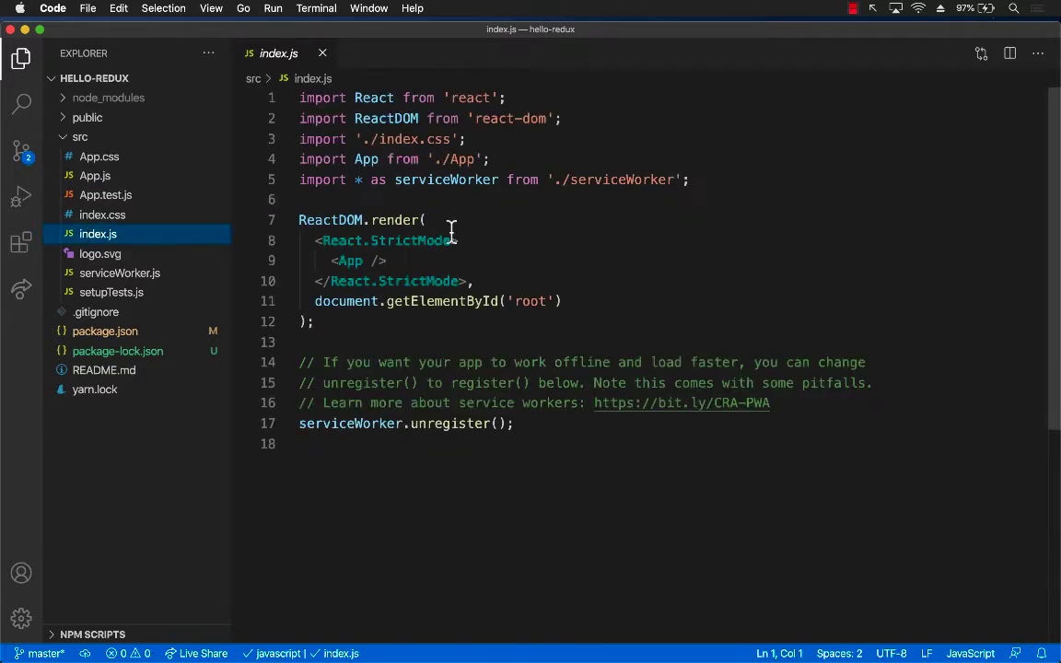
Add import { createStore } from 'redux' below the existing imports in index.js.
left_click(689, 180)
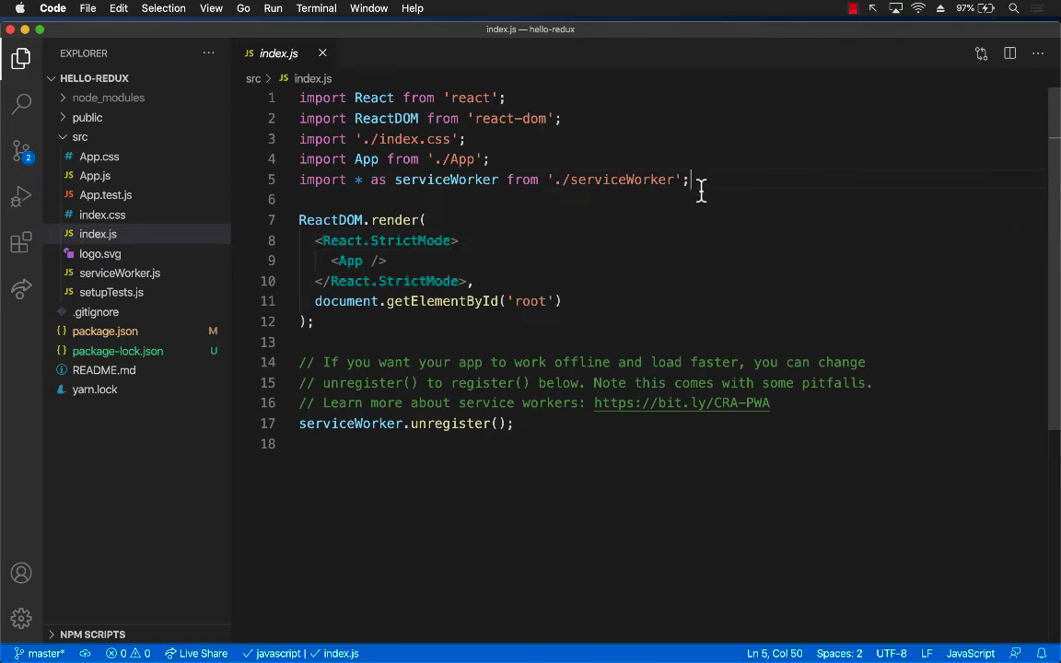
mouse_move(700, 184)
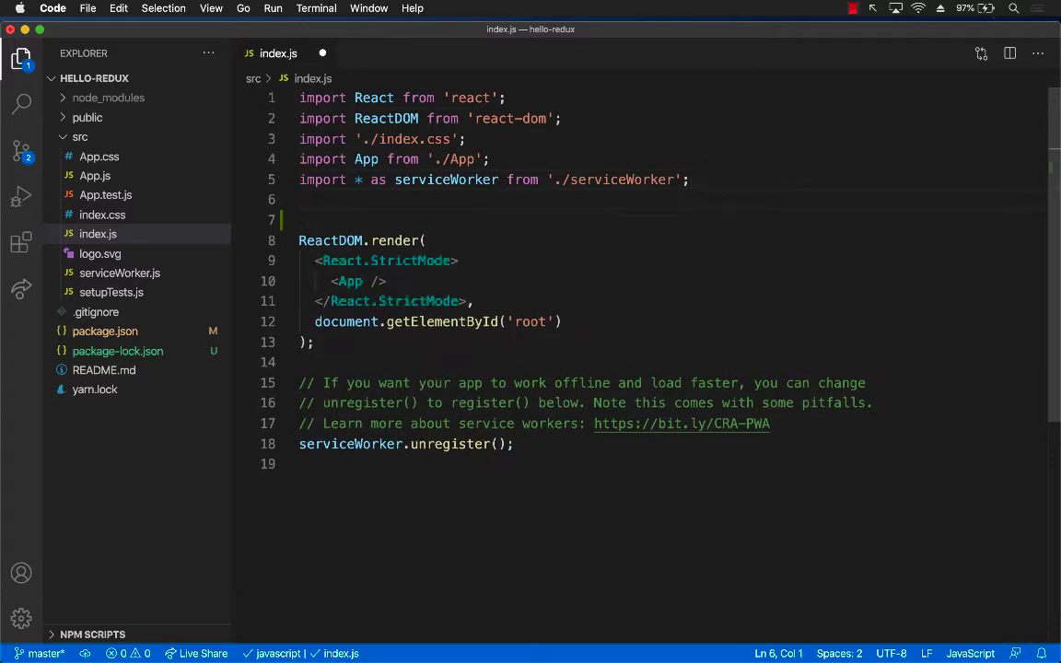
type("import {")
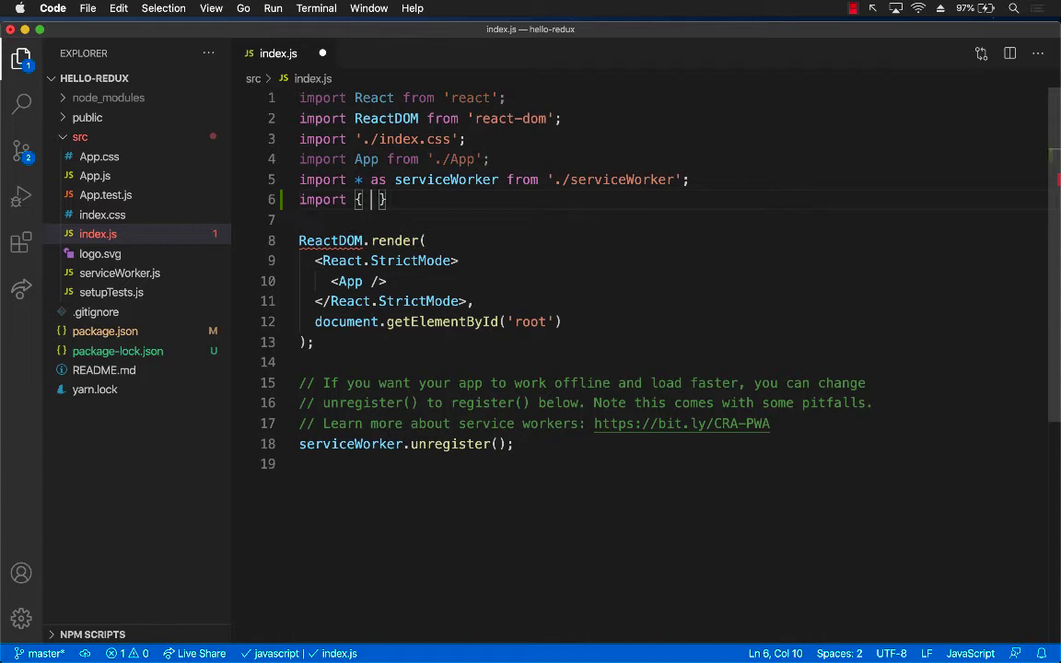
type("createStore")
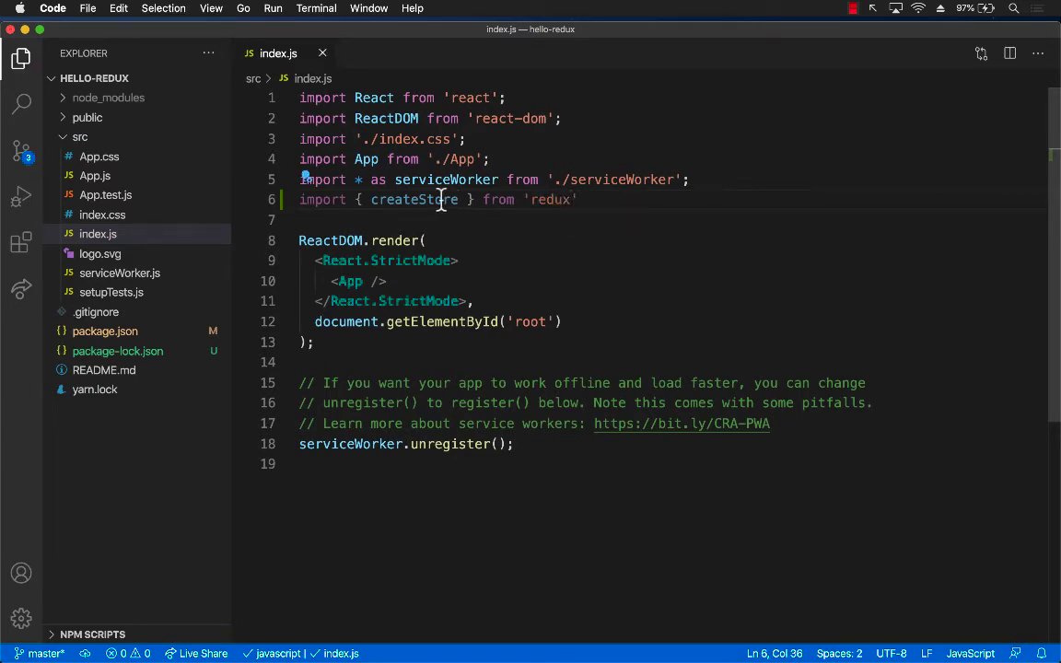
double_click(550, 200)
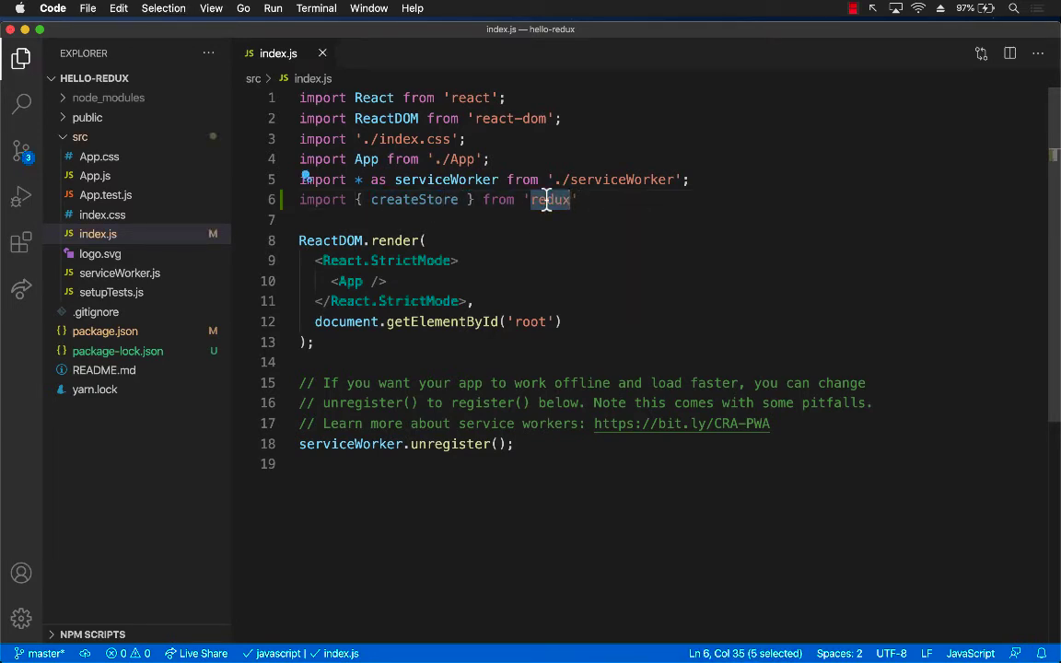
left_click(571, 200)
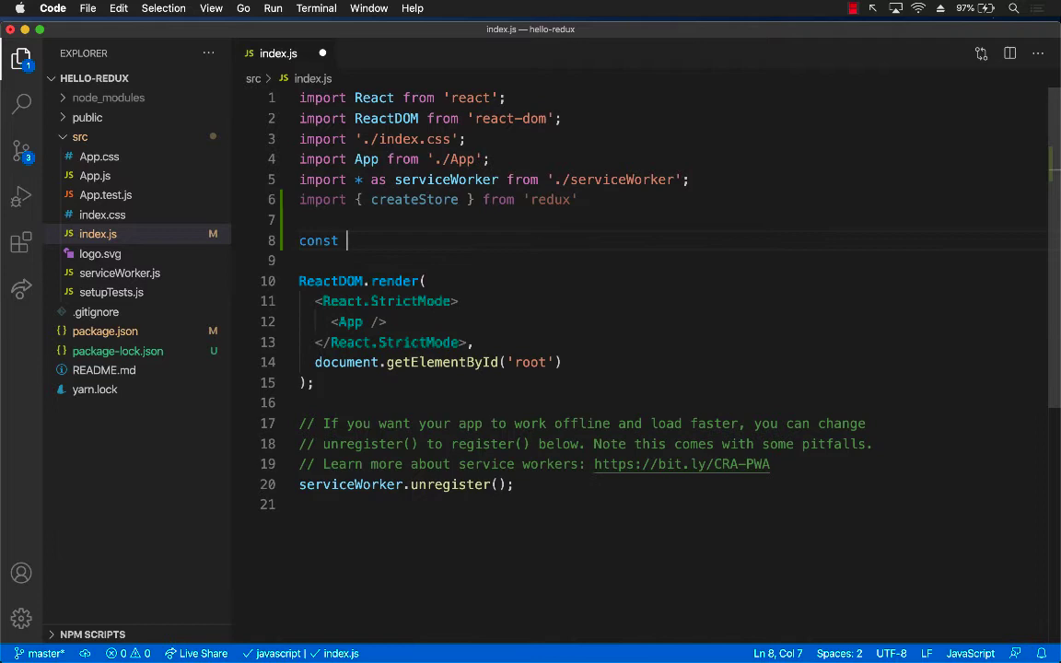
Write const store = createStore(??) in index.js, leaving the argument as a placeholder.
type("store = createStore(??")
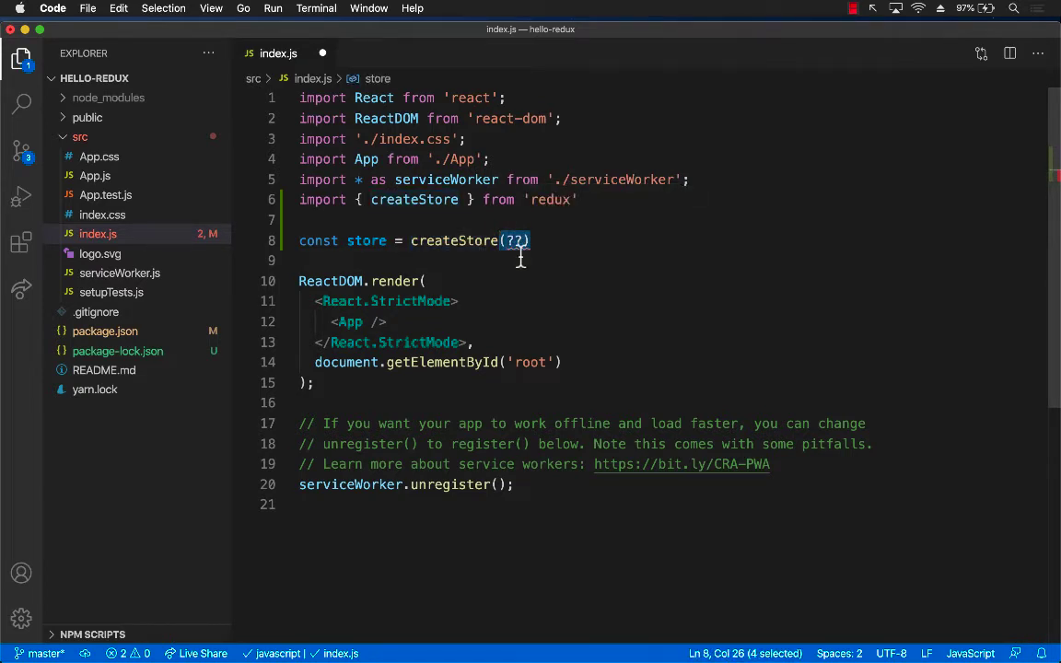
mouse_move(587, 241)
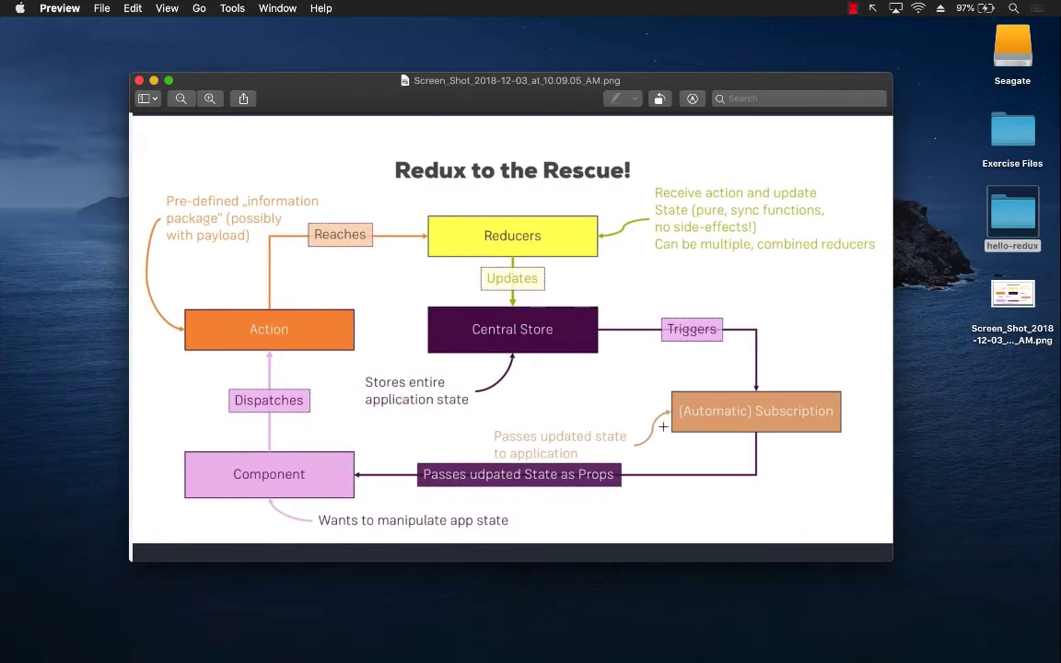
mouse_move(335, 495)
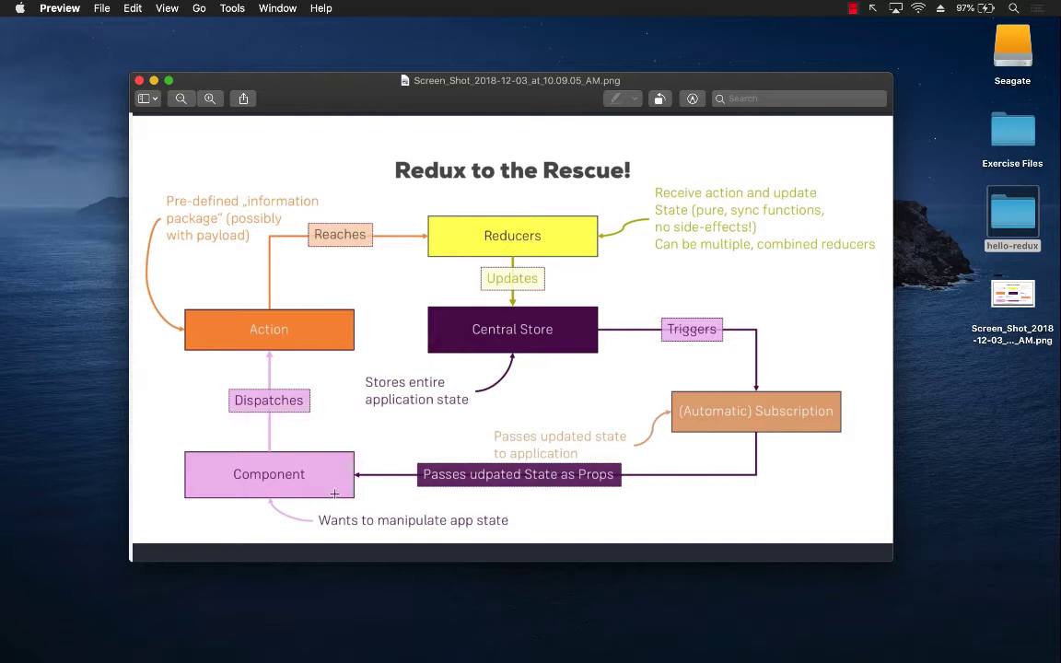
mouse_move(499, 290)
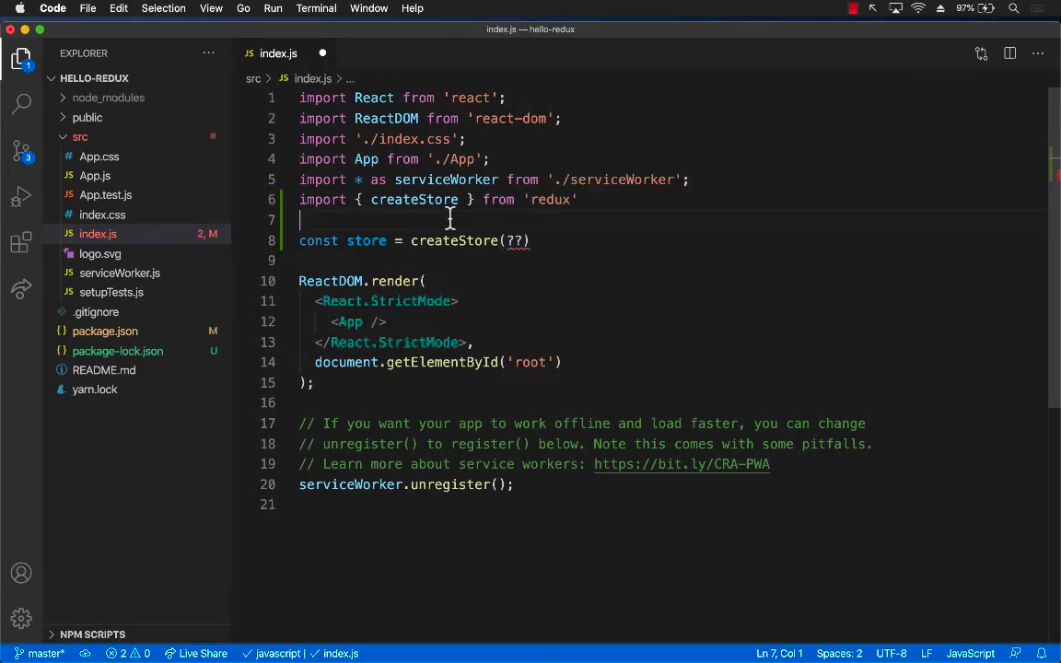
mouse_move(169, 218)
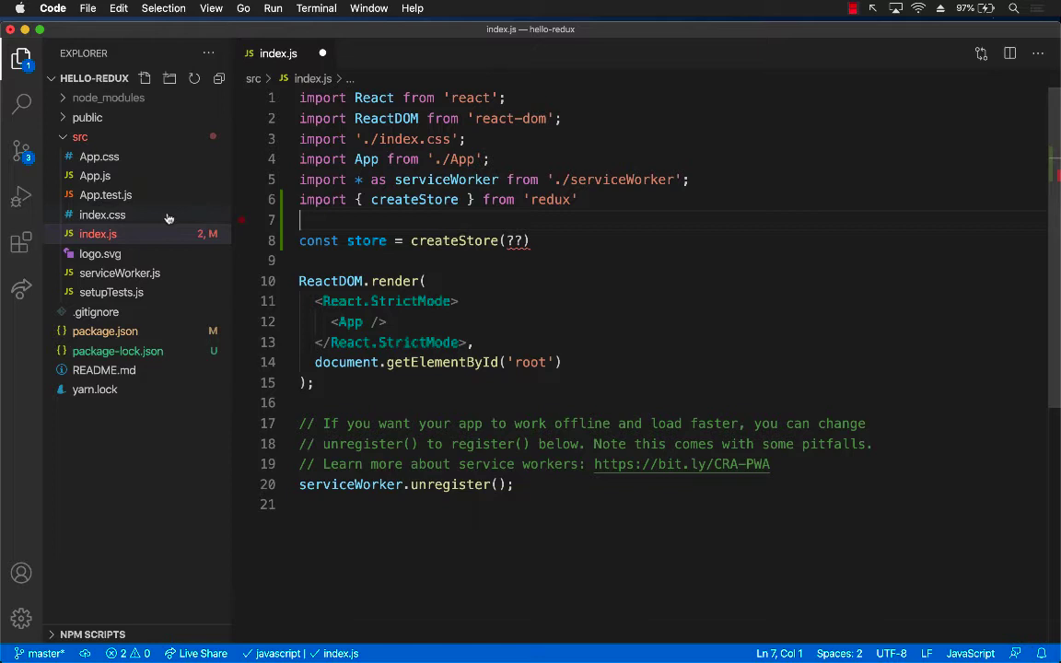
Create a store folder under src and add an empty reducer.js file inside it.
right_click(80, 136)
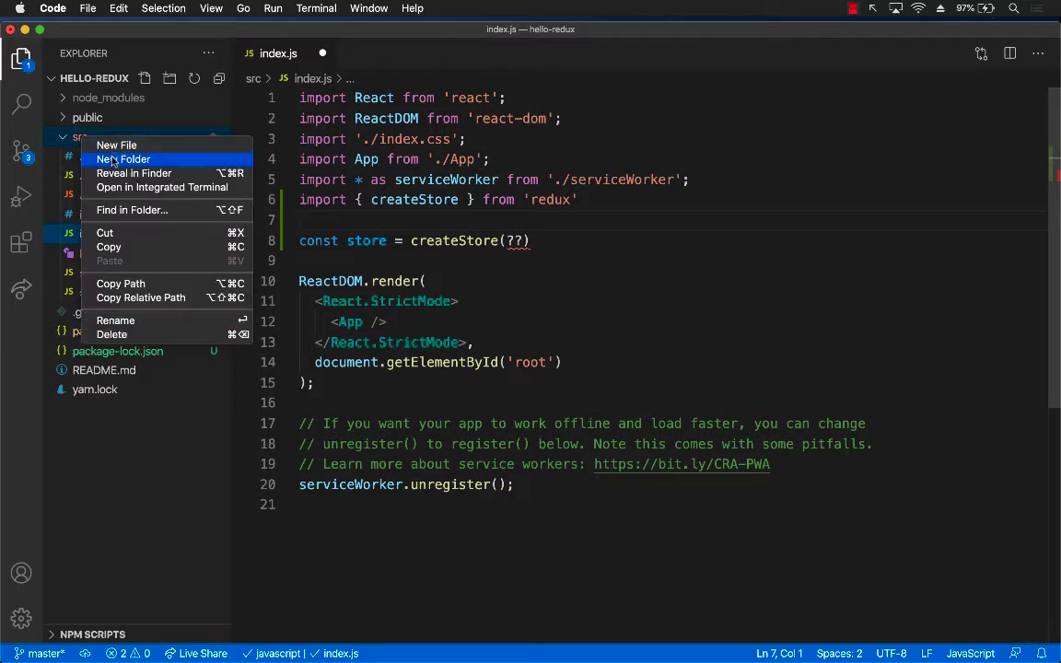
left_click(123, 158)
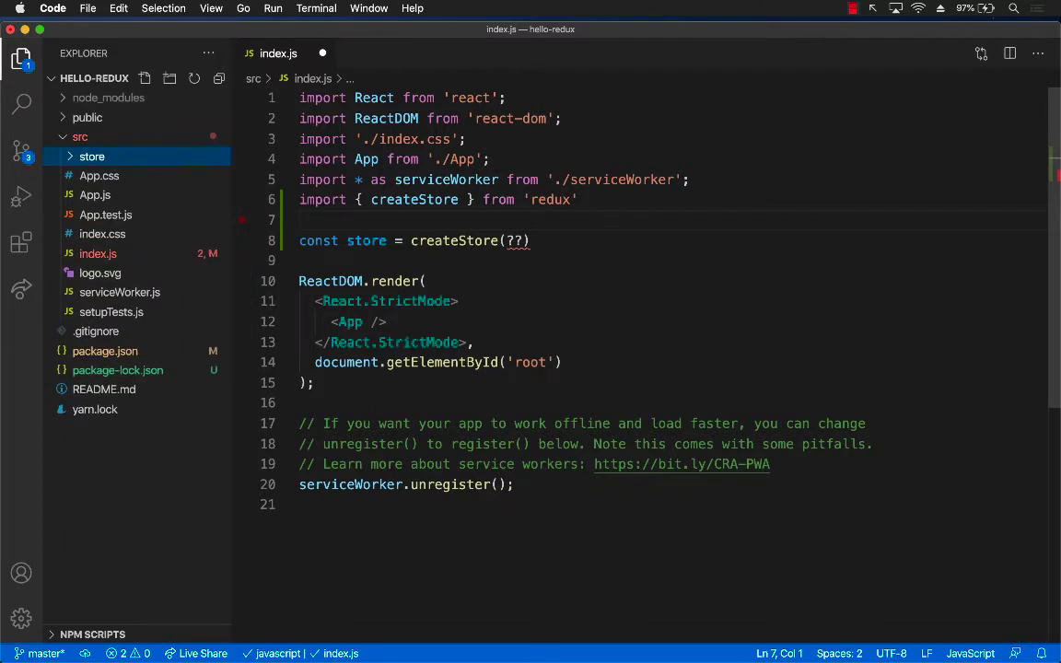
right_click(92, 156)
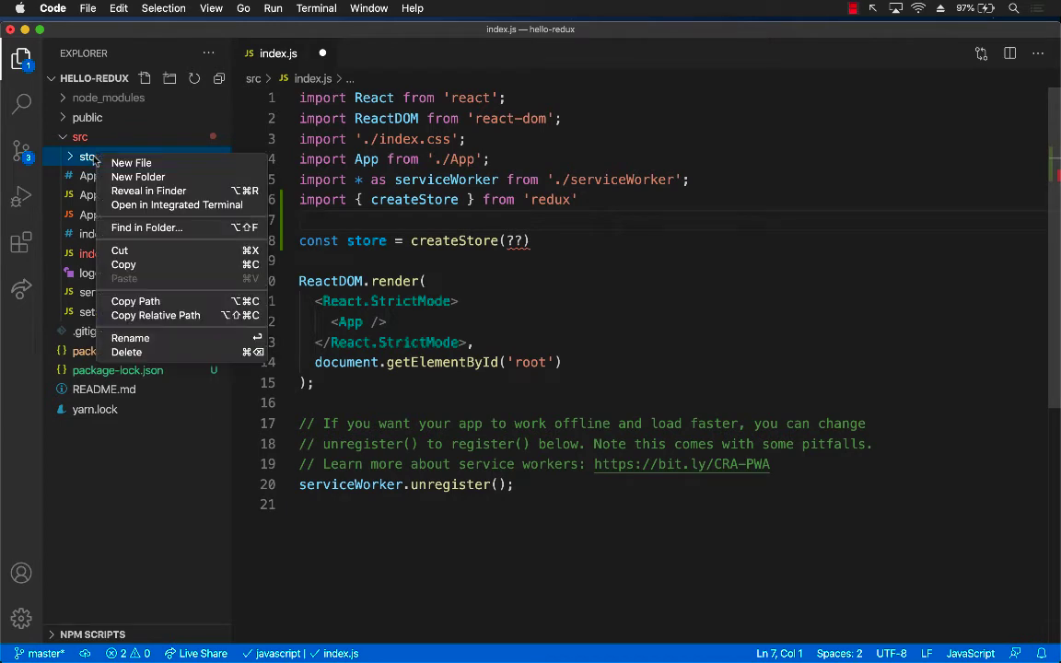
left_click(132, 162)
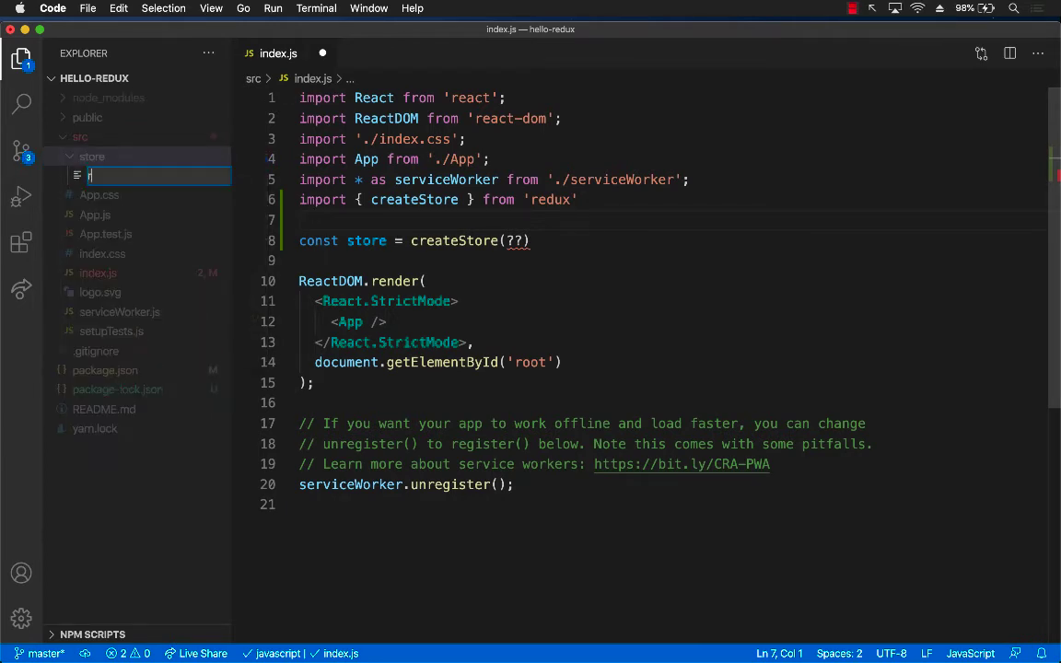
type("reducer.js")
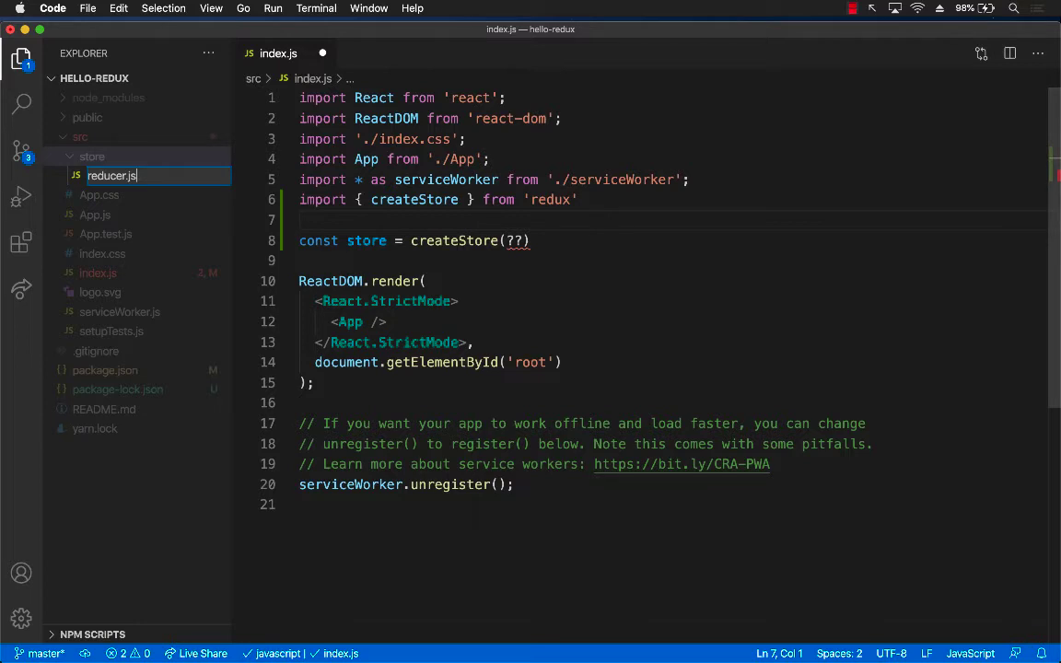
key("Return")
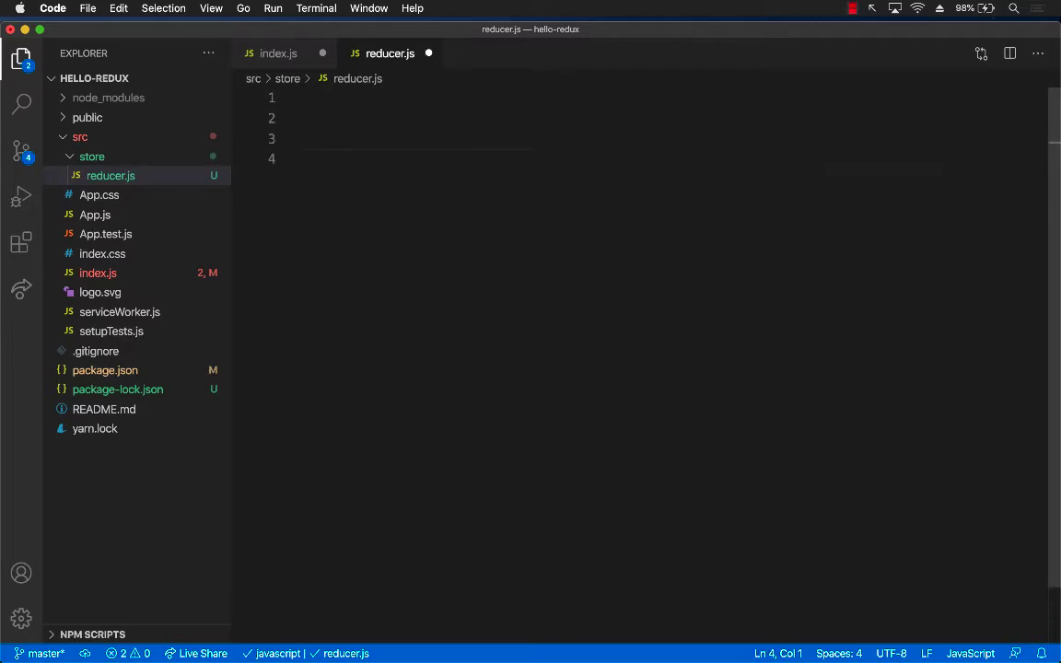
Write const reducer = (state, action) => { return state } in reducer.js.
type("const reducer = (")
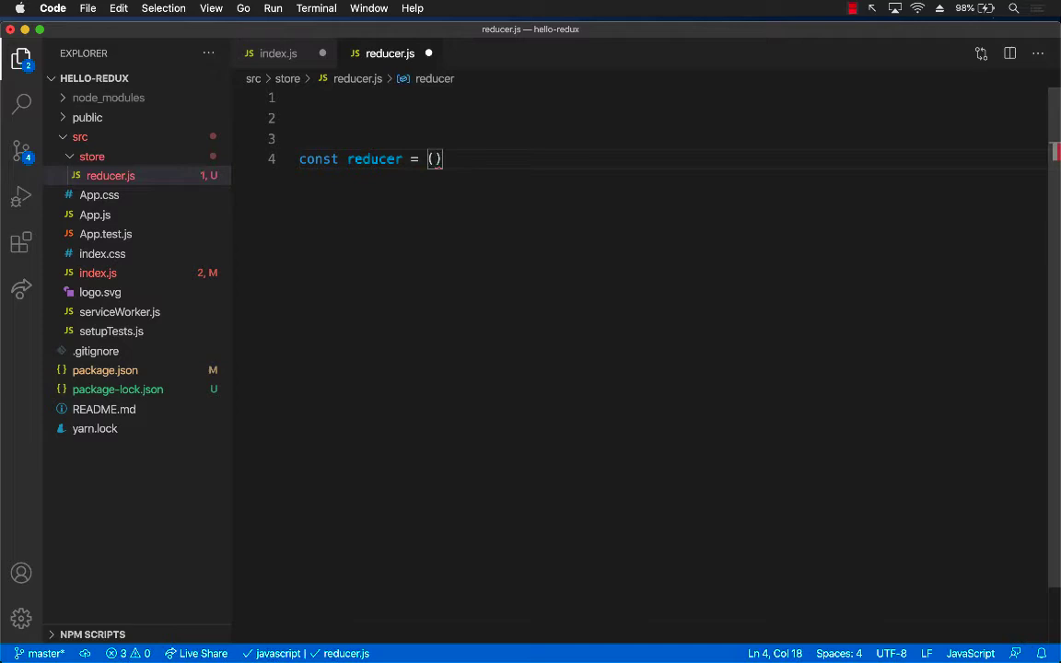
type("state,")
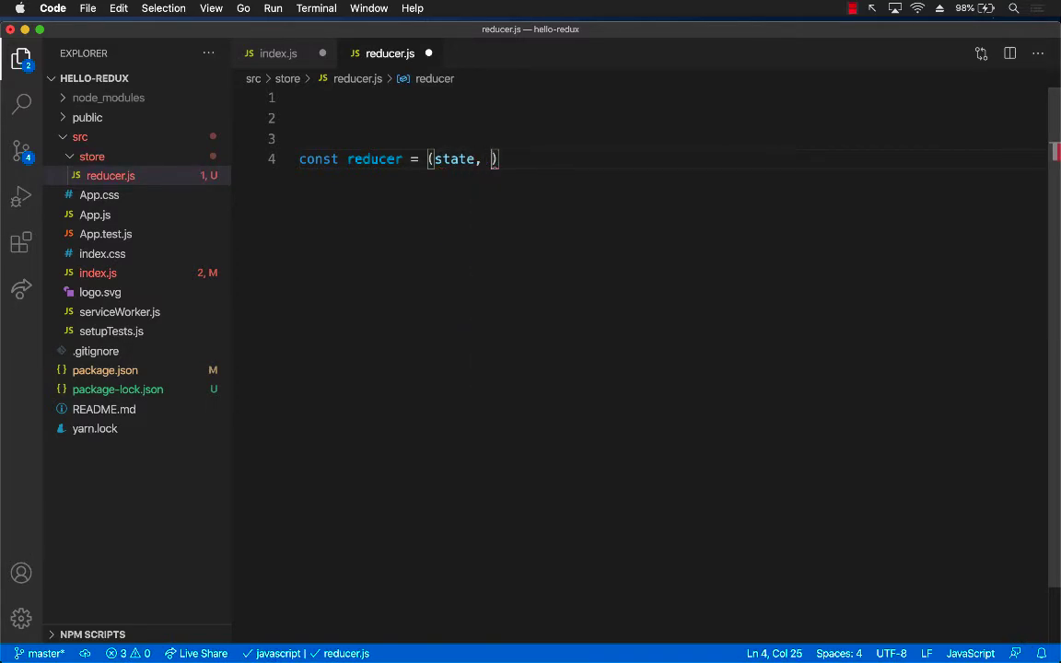
type("action) => {")
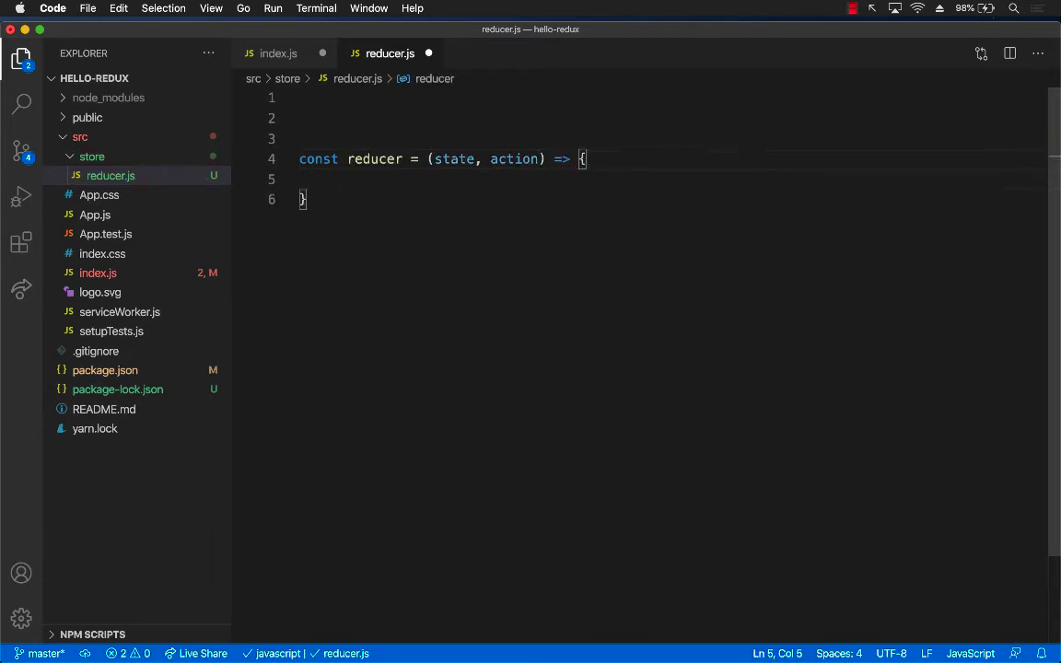
type("retun")
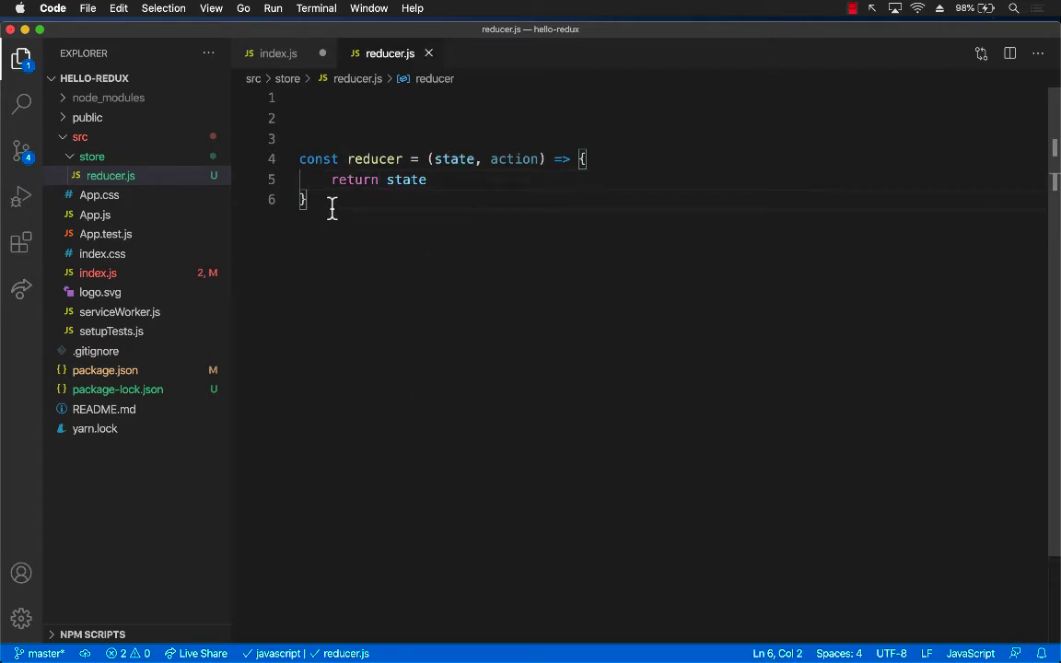
double_click(374, 158)
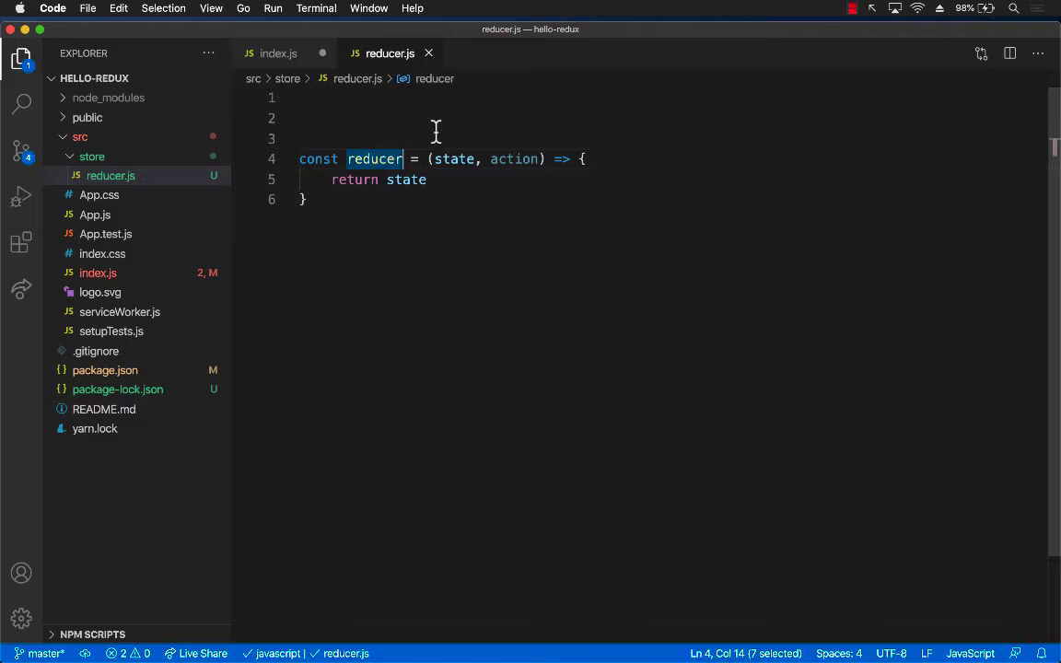
double_click(454, 158)
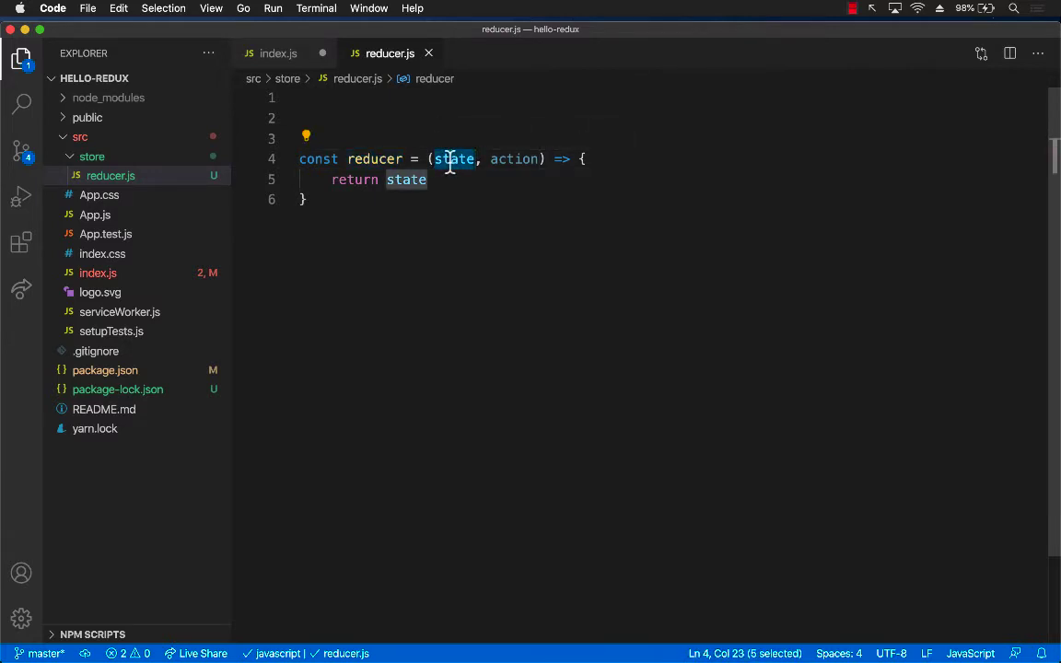
left_click(514, 158)
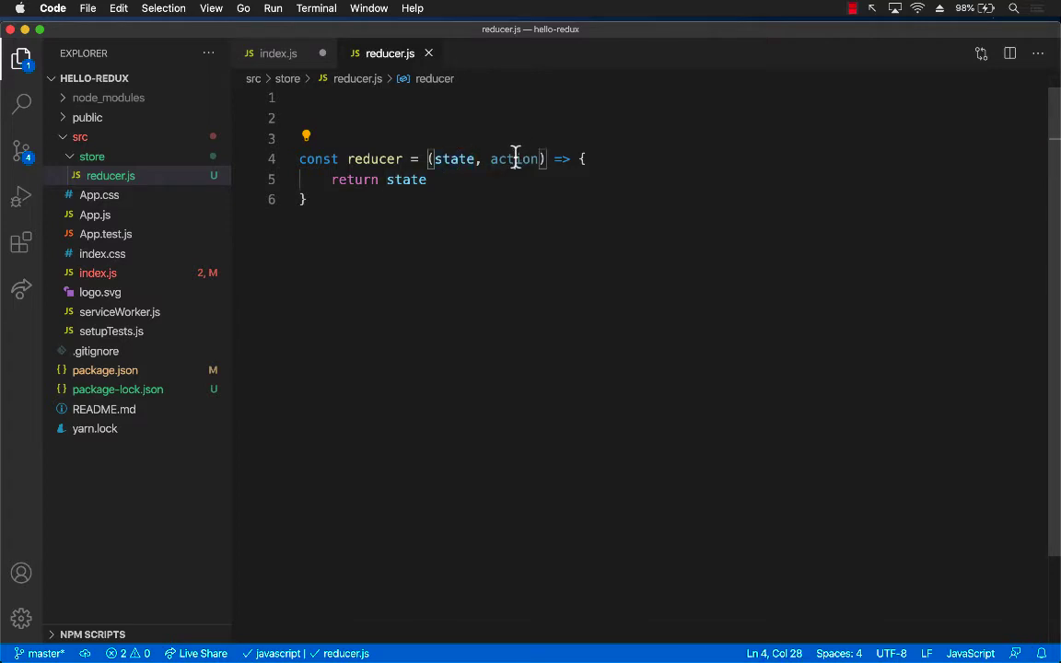
double_click(516, 159)
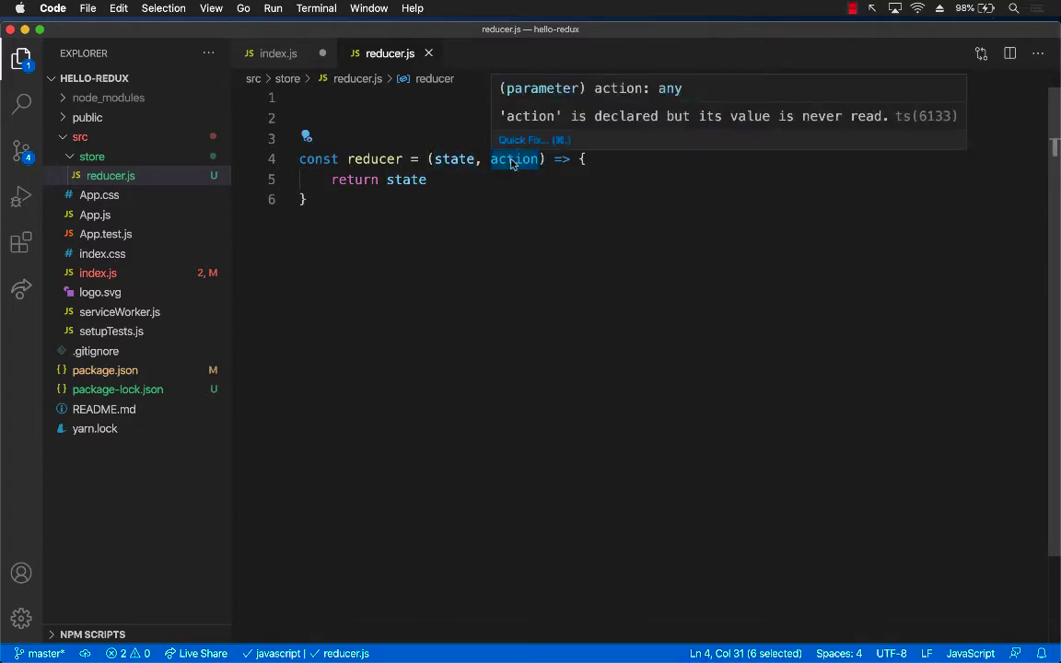
left_click(405, 180)
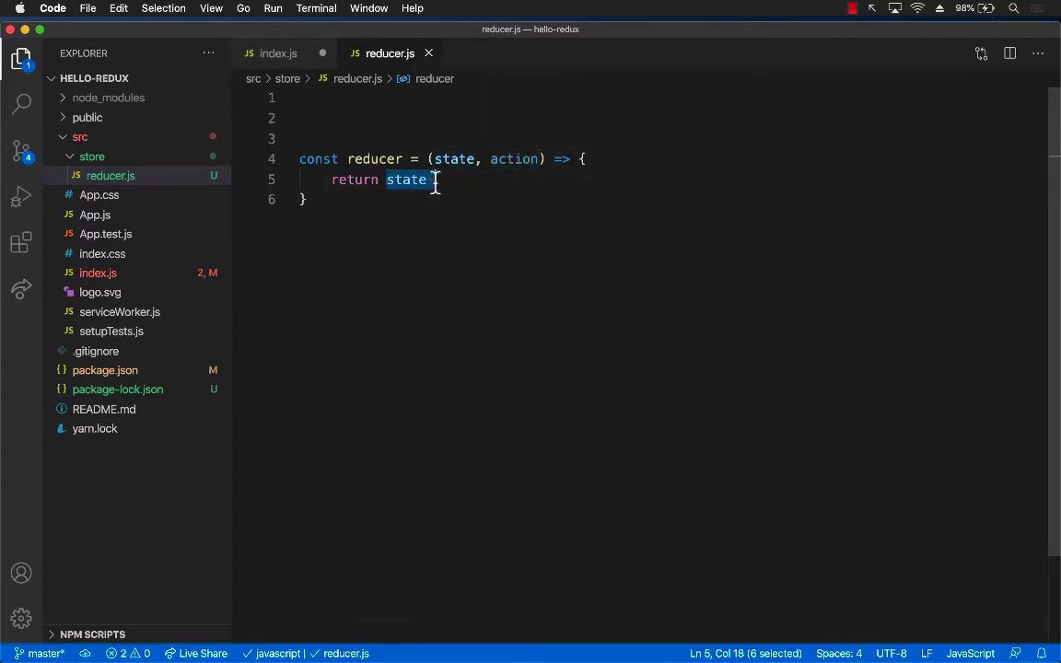
left_click(348, 118)
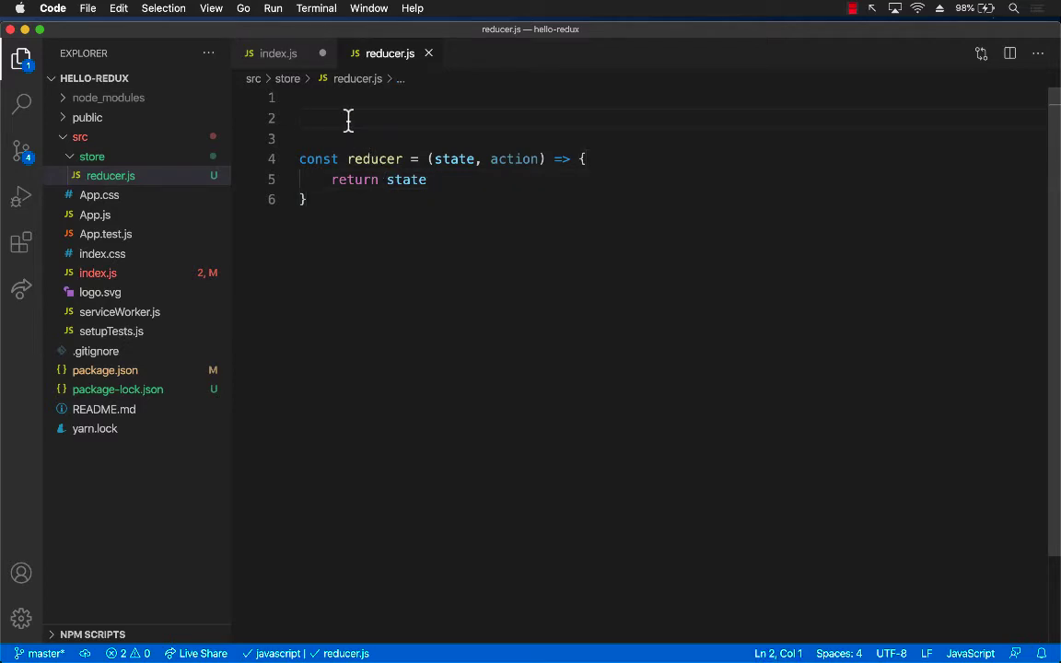
Add export default reducer below the reducer function.
left_click(304, 199)
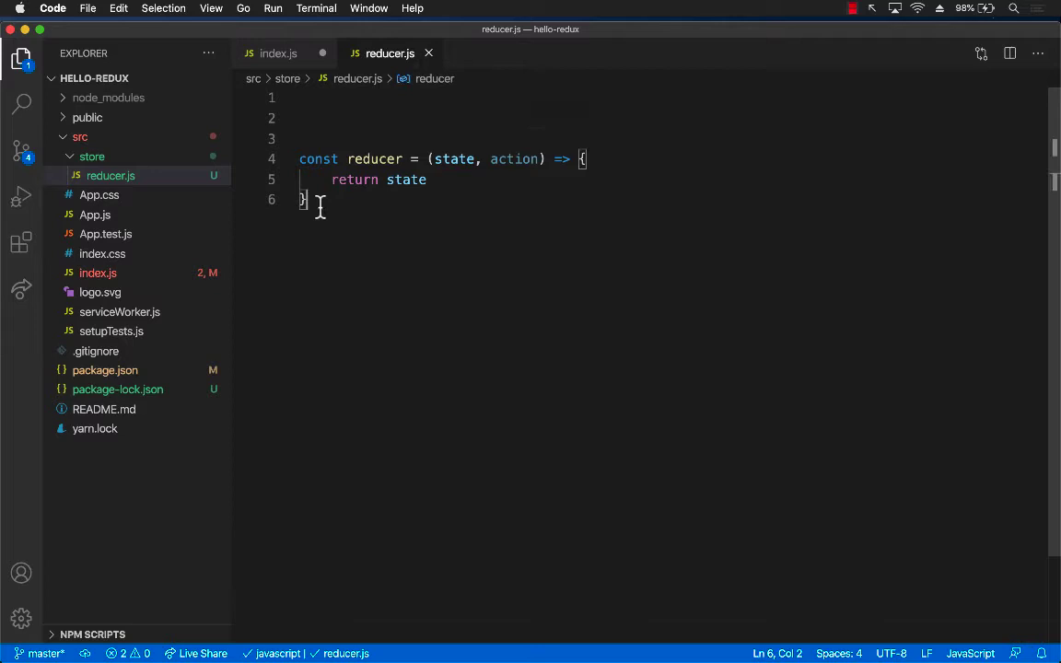
key("Enter")
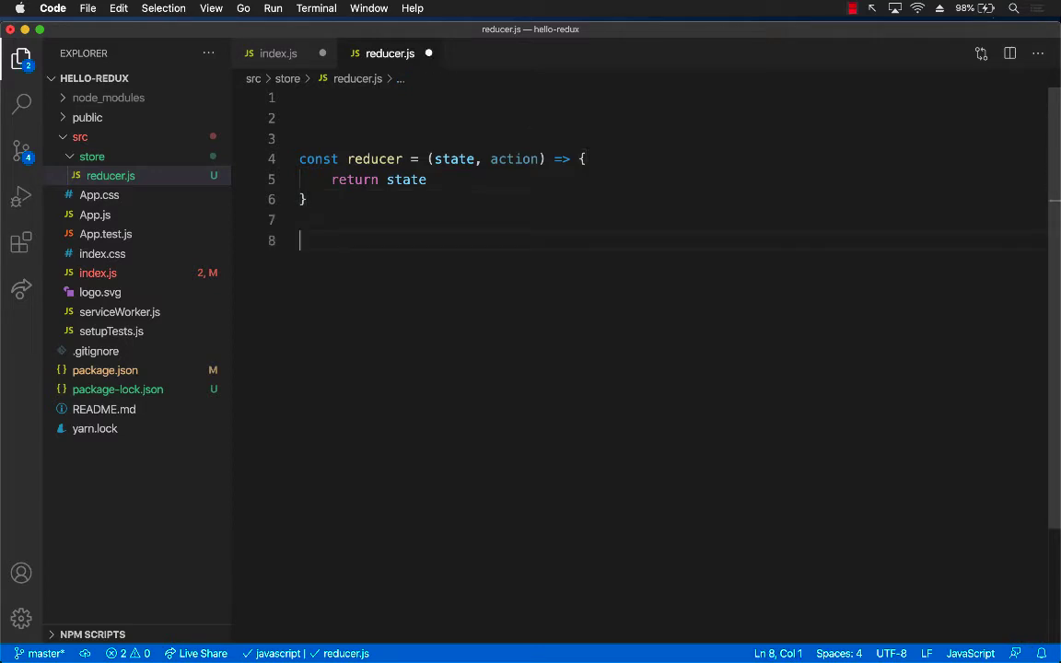
type("default")
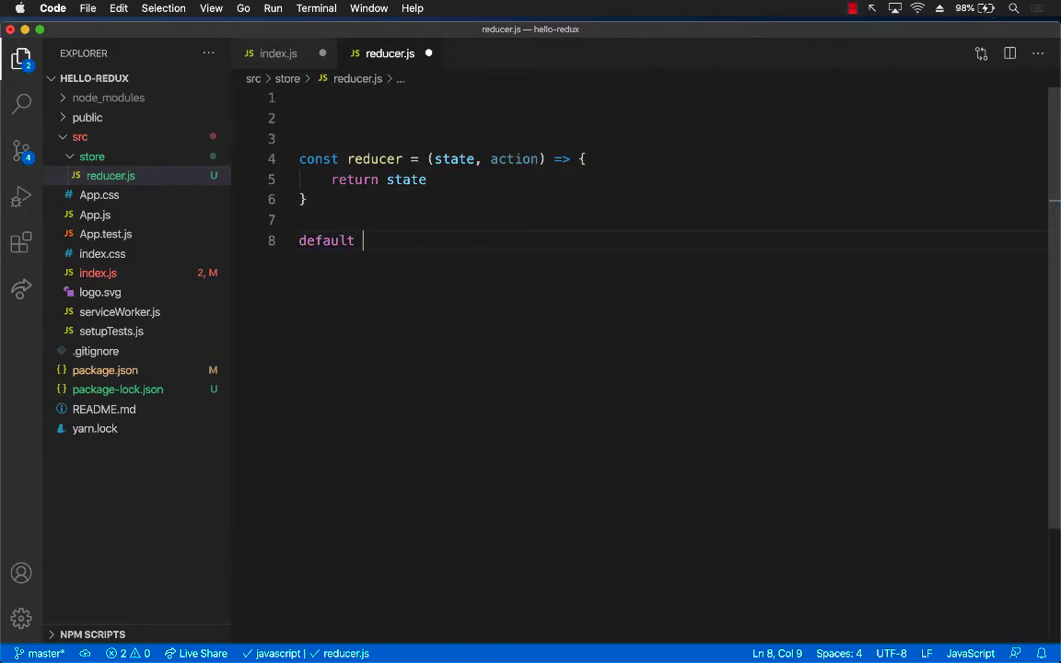
type("ex")
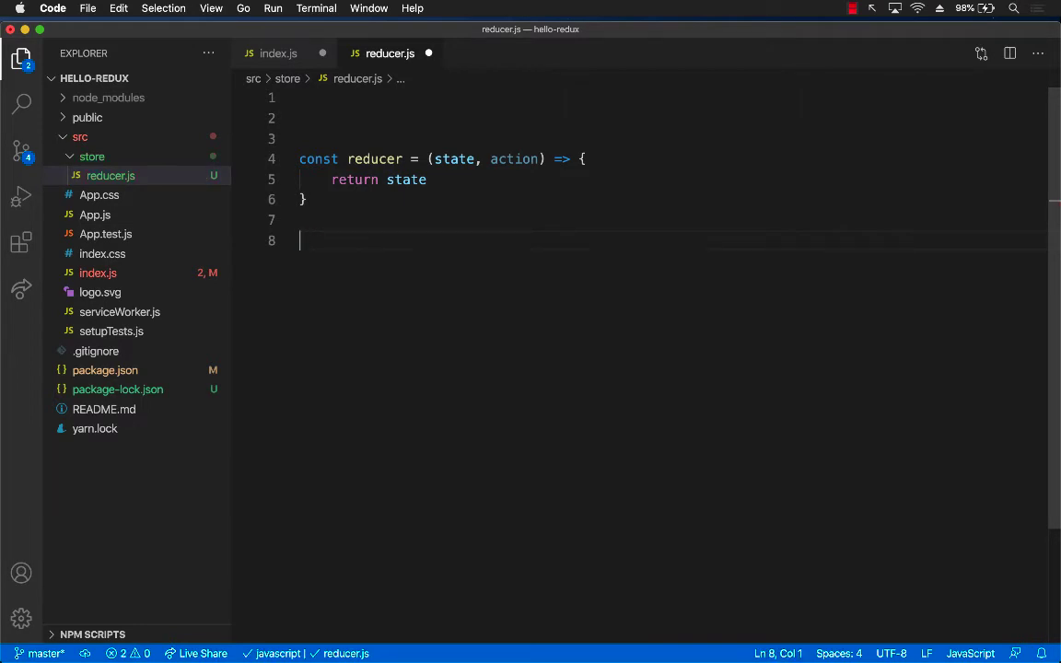
type("default")
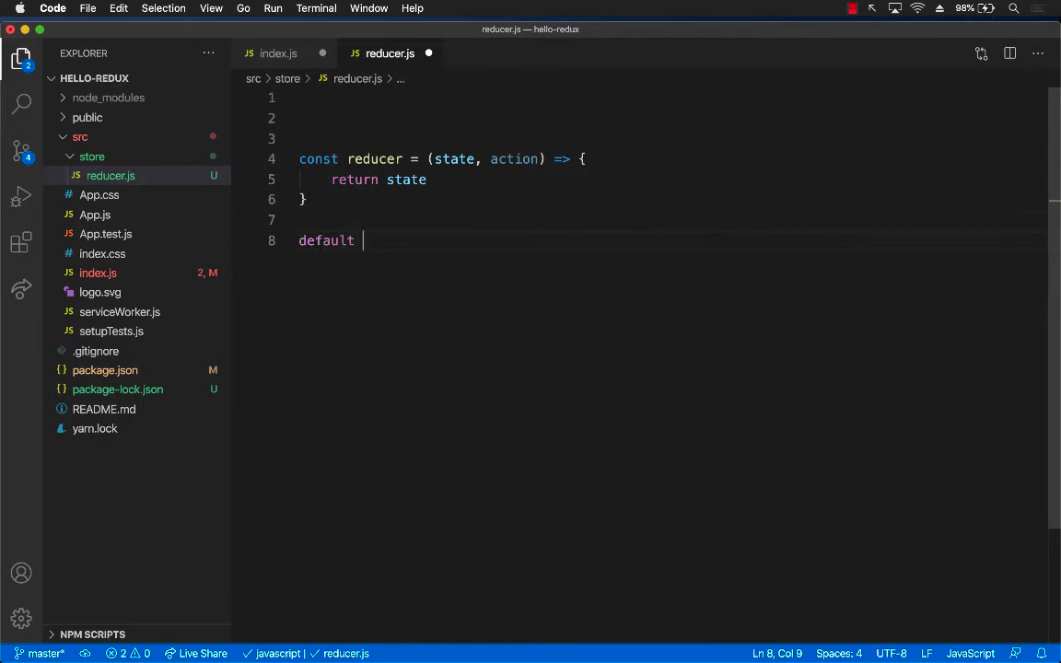
type("export de")
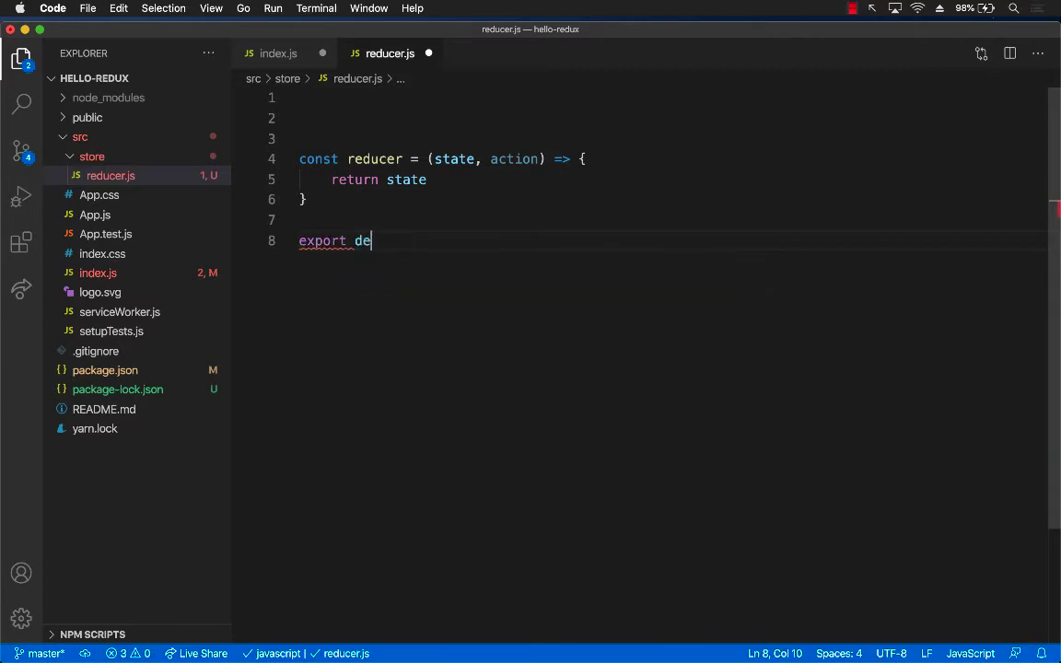
type("fault reducer")
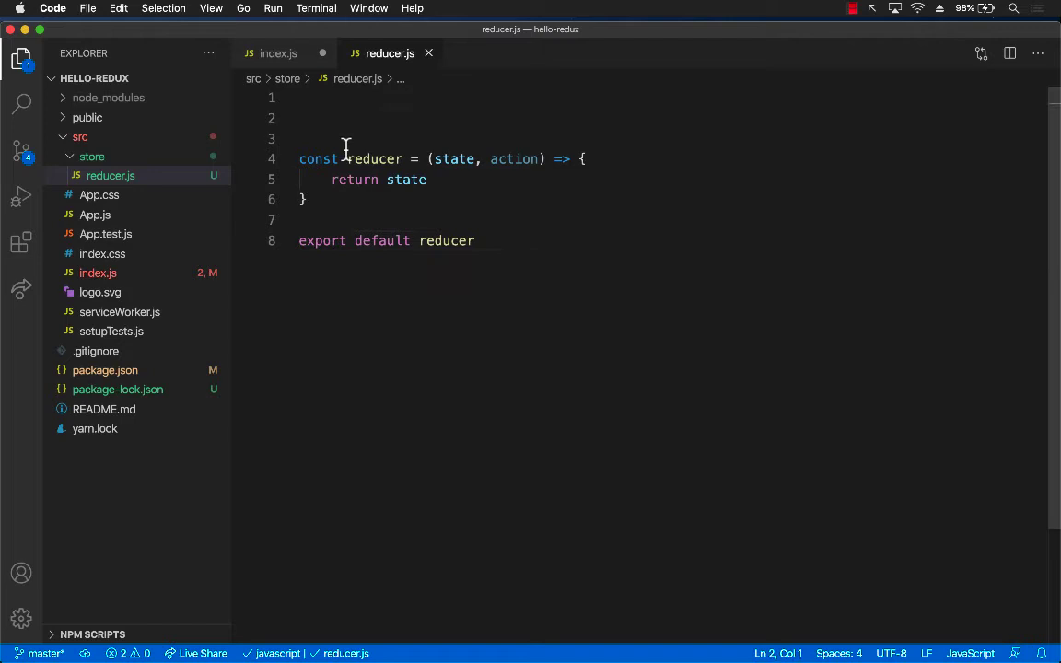
double_click(453, 158)
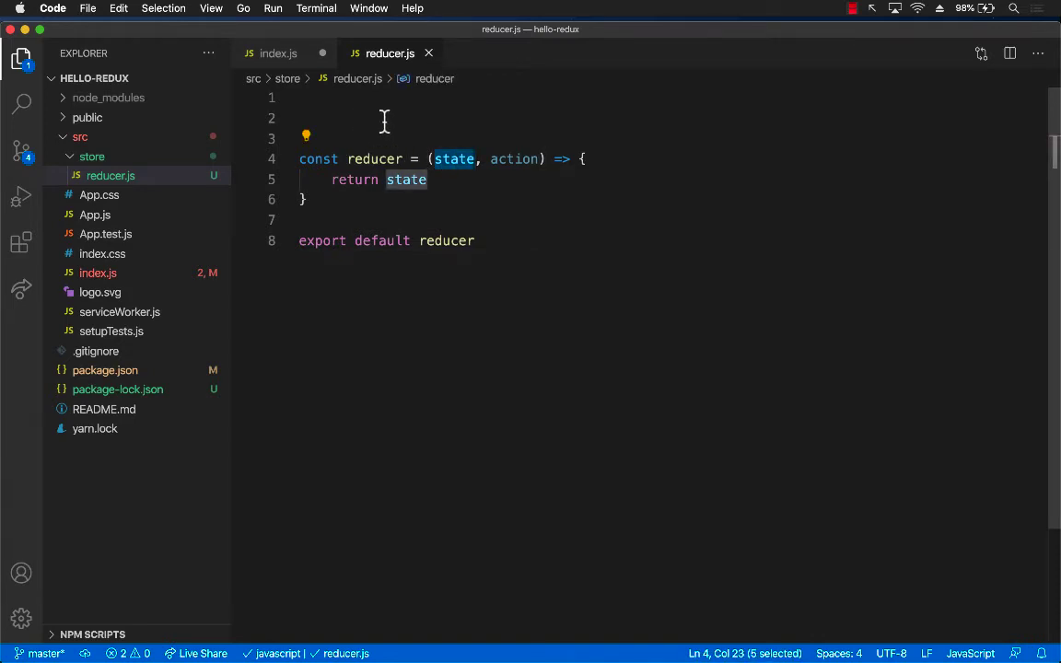
left_click(385, 118)
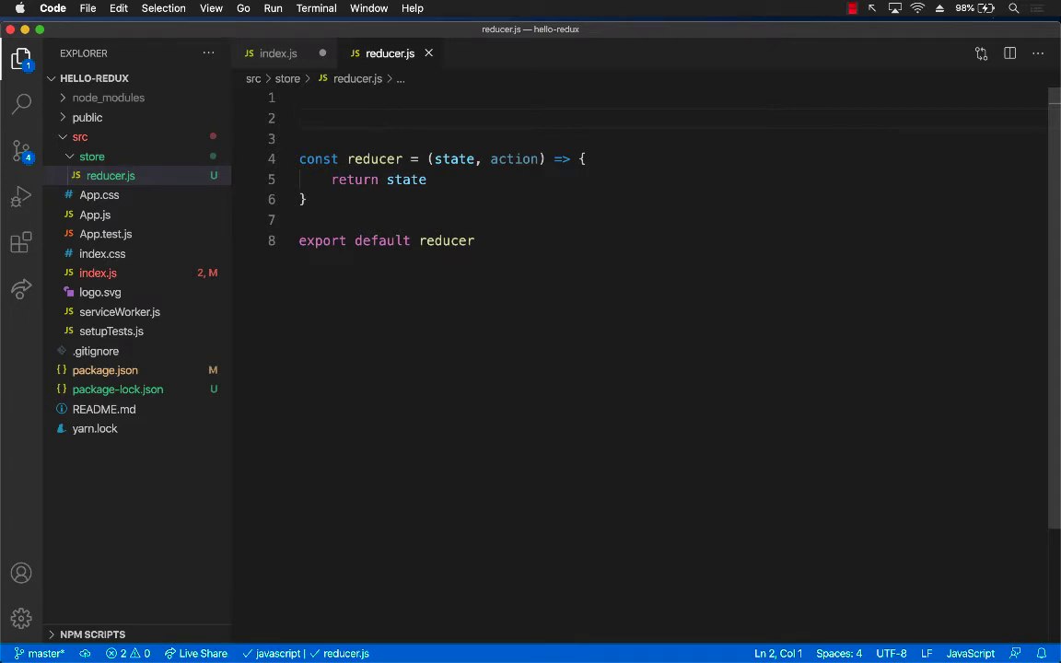
type("const initialState = {")
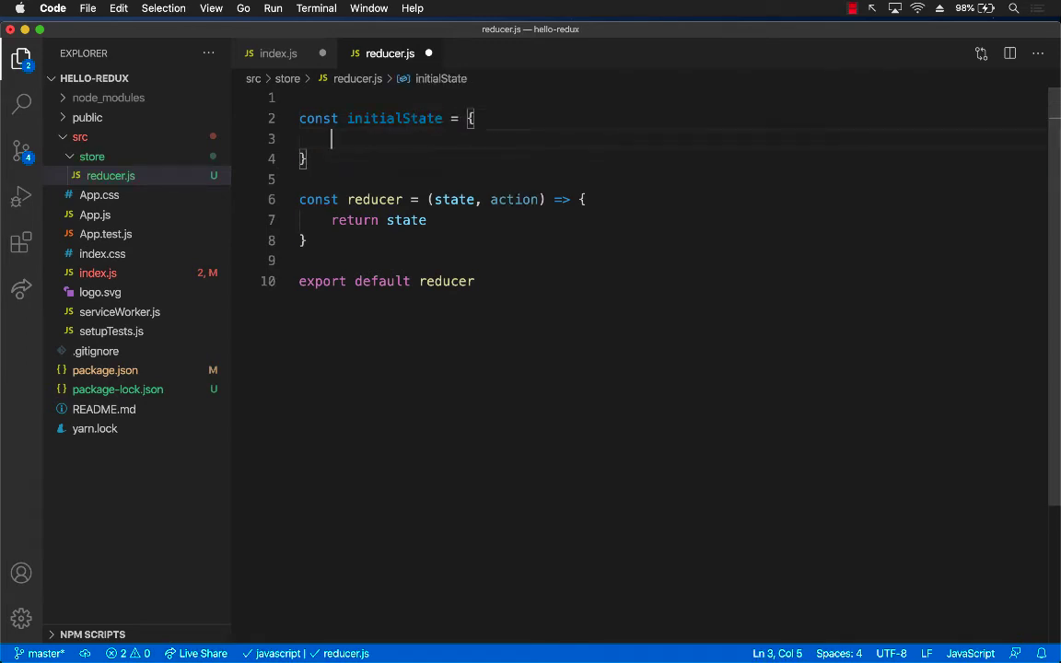
type("counter")
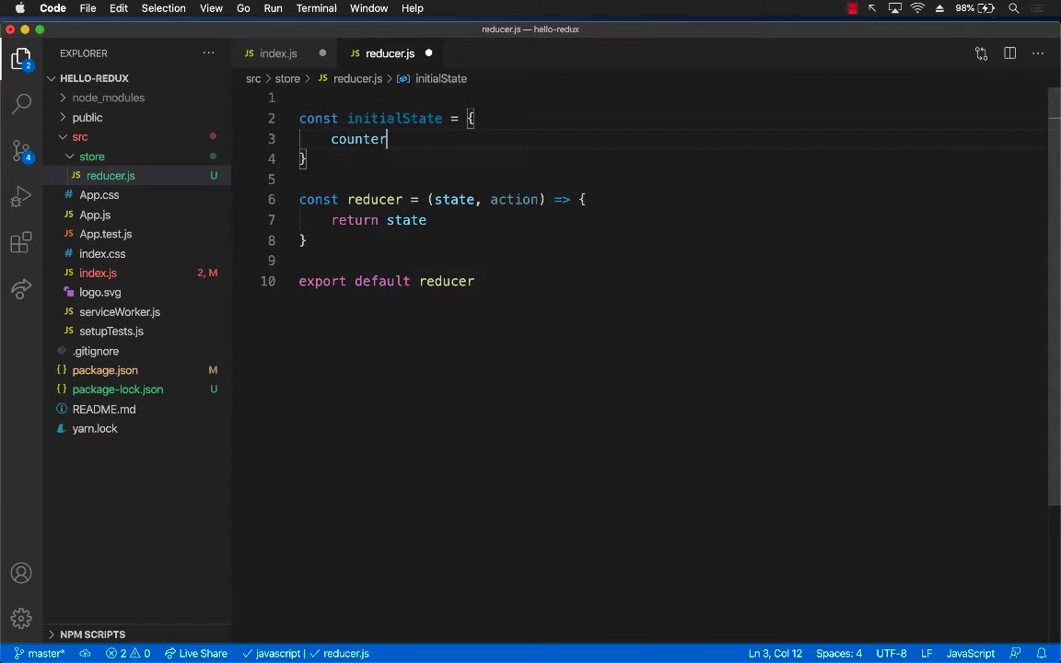
type(": 0")
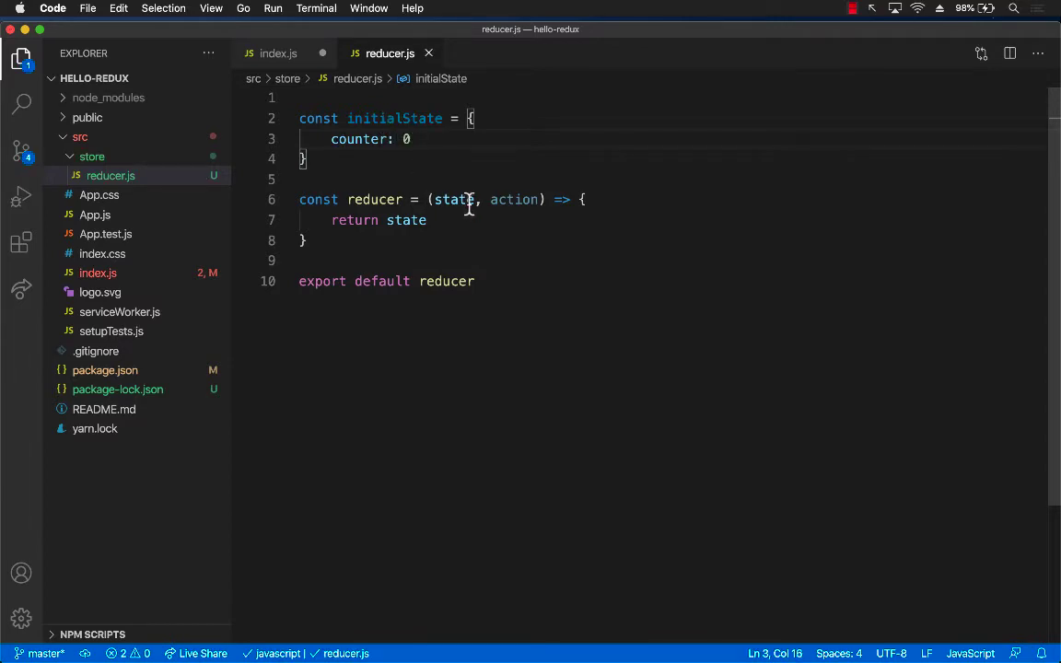
type("= initialState")
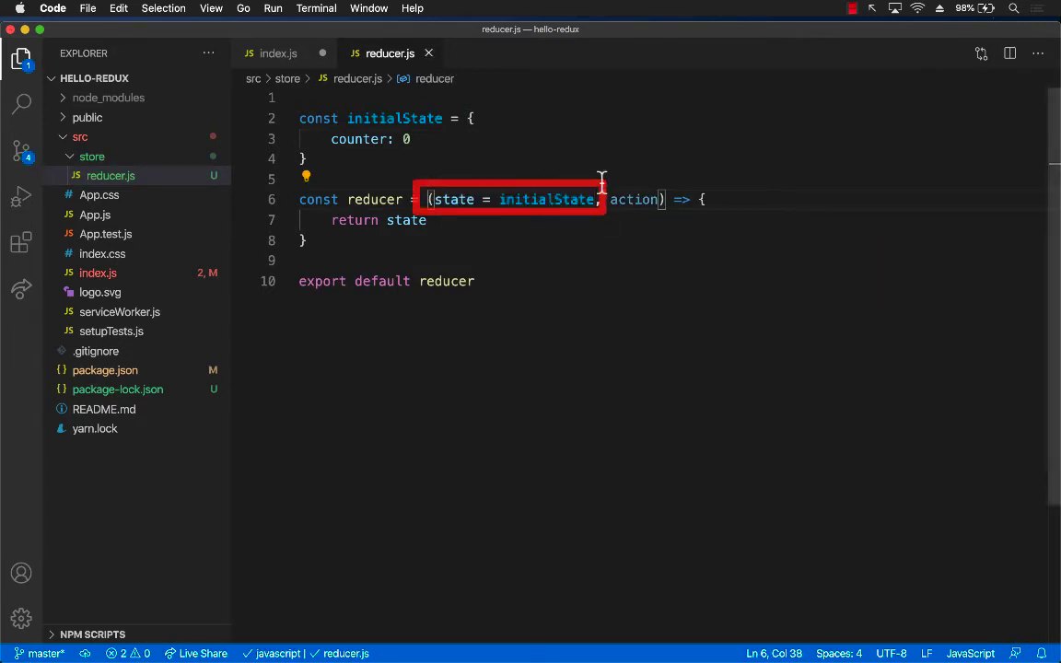
double_click(453, 199)
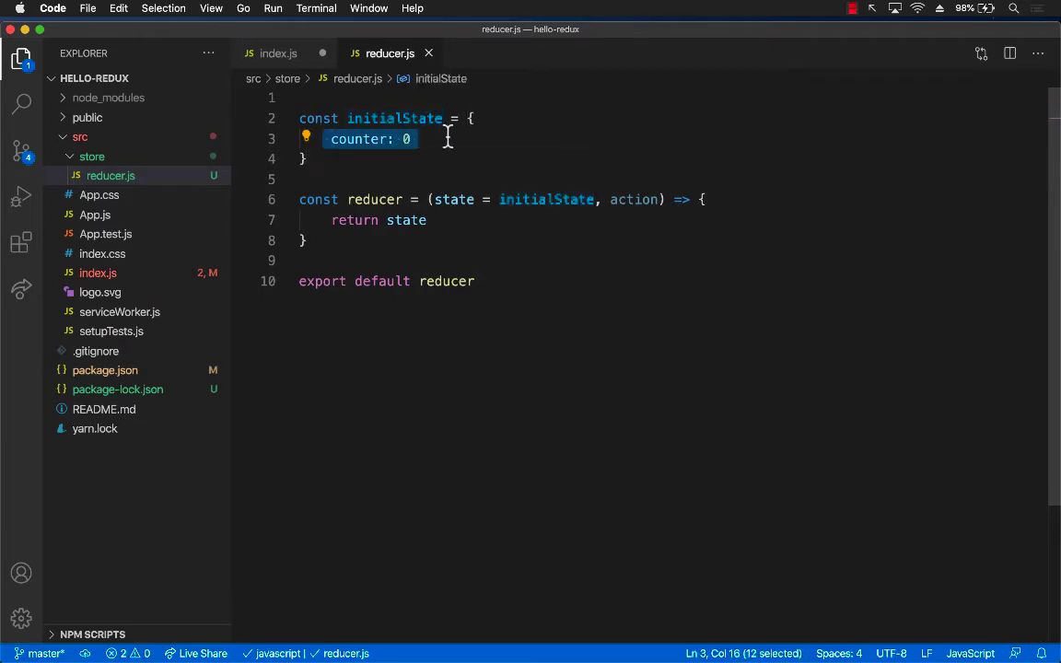
double_click(453, 199)
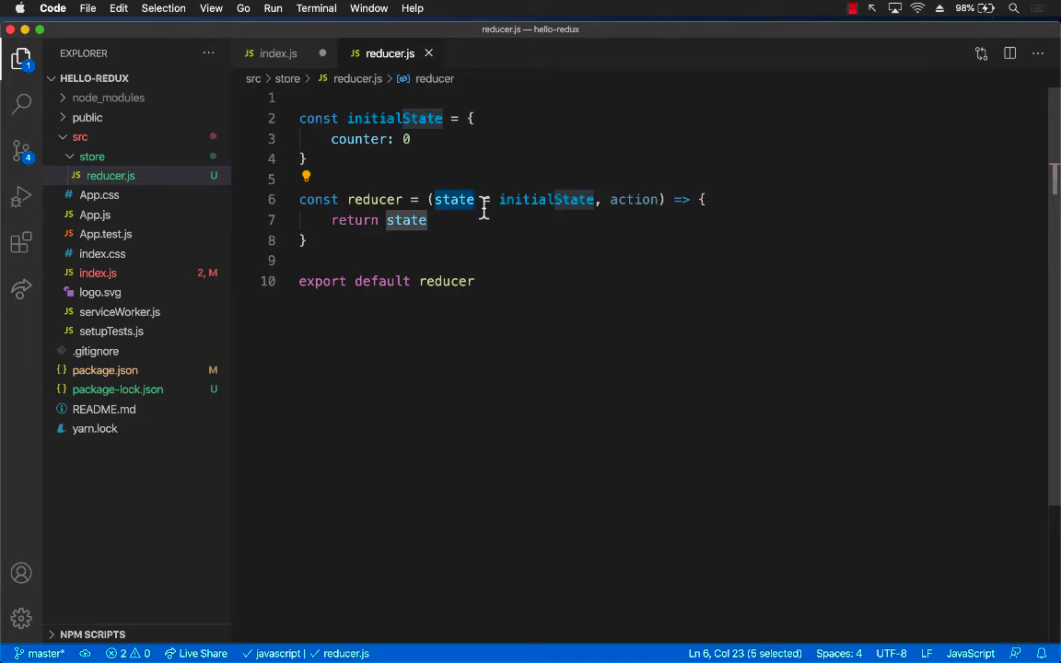
double_click(546, 199)
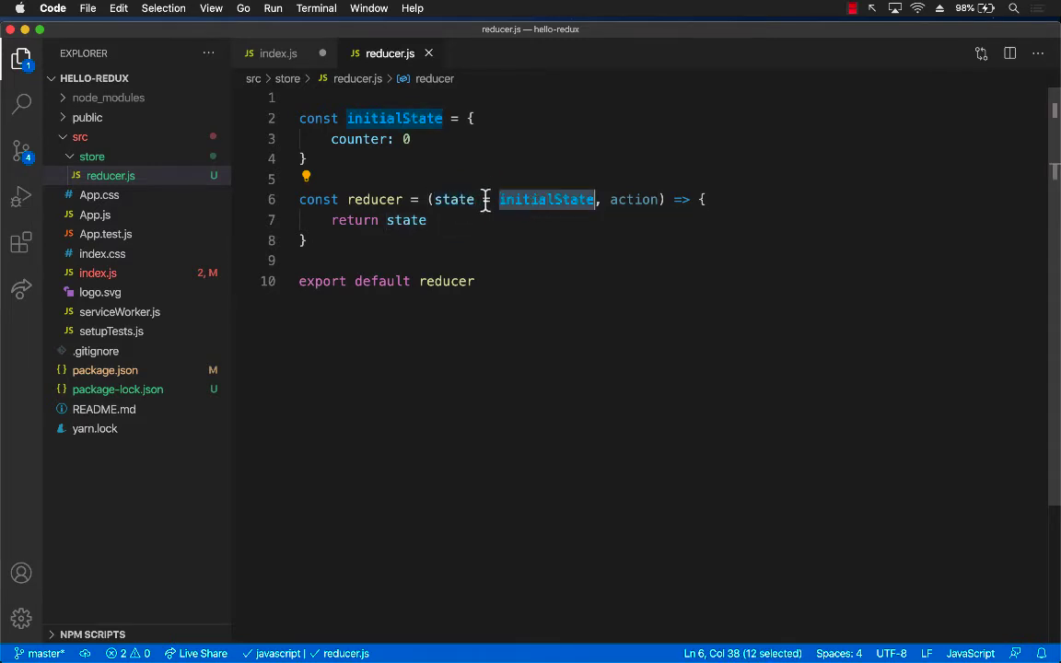
double_click(454, 199)
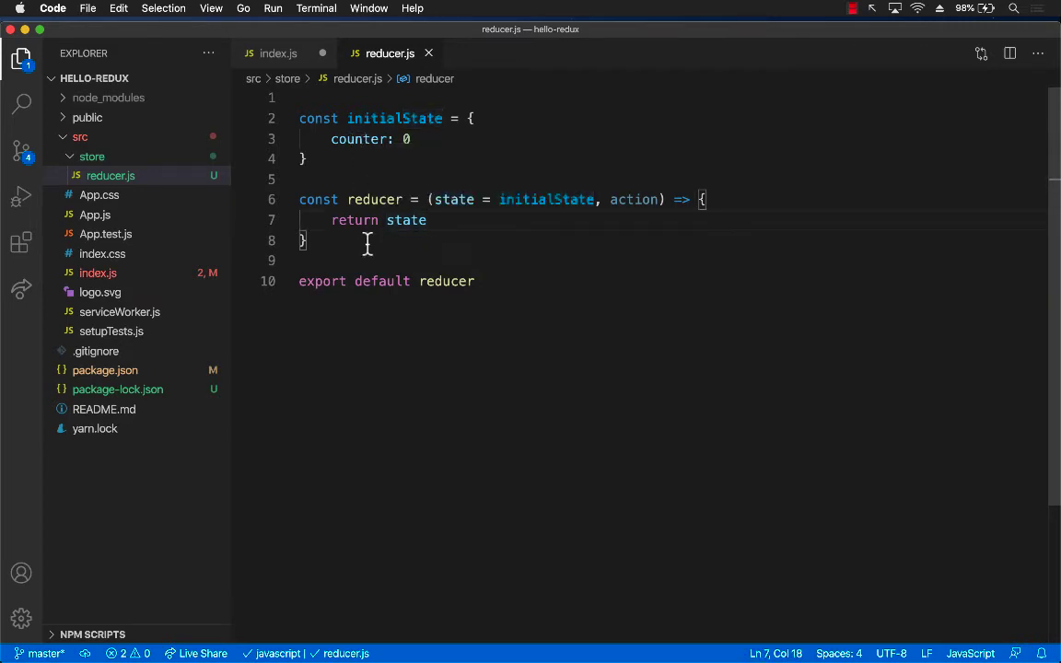
Switch to index.js and highlight <App /> and the store variable while explaining them.
left_click(279, 53)
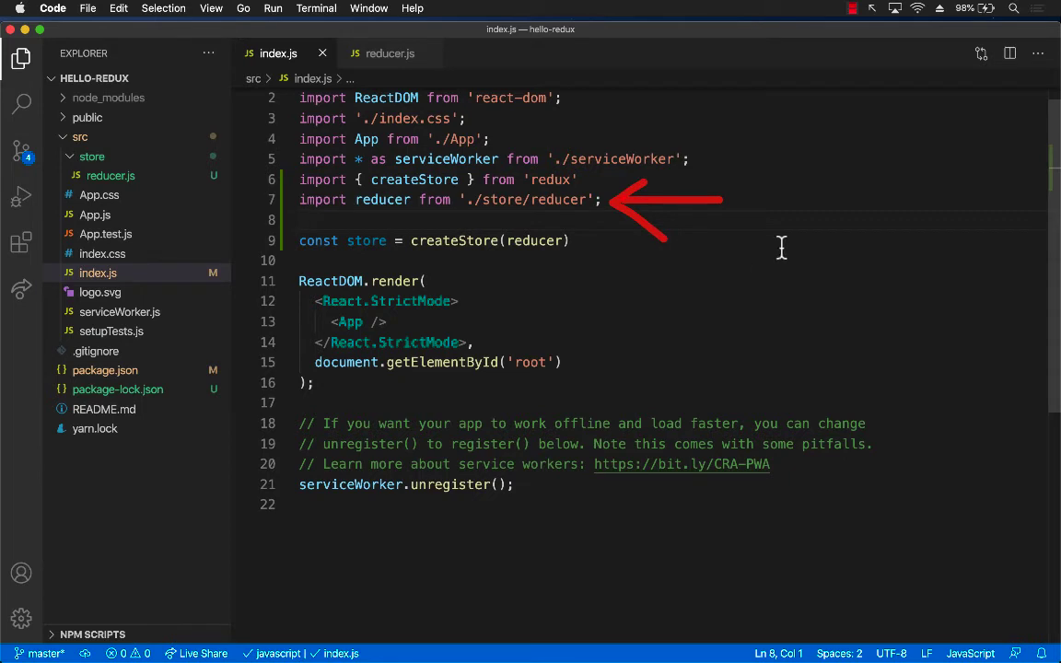
double_click(366, 240)
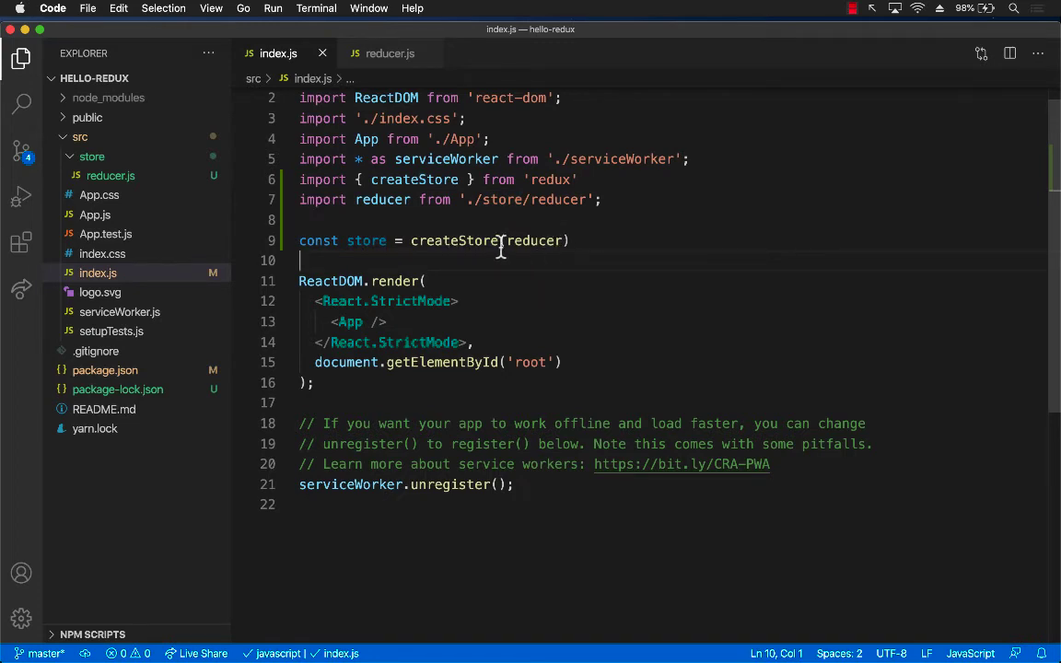
double_click(366, 241)
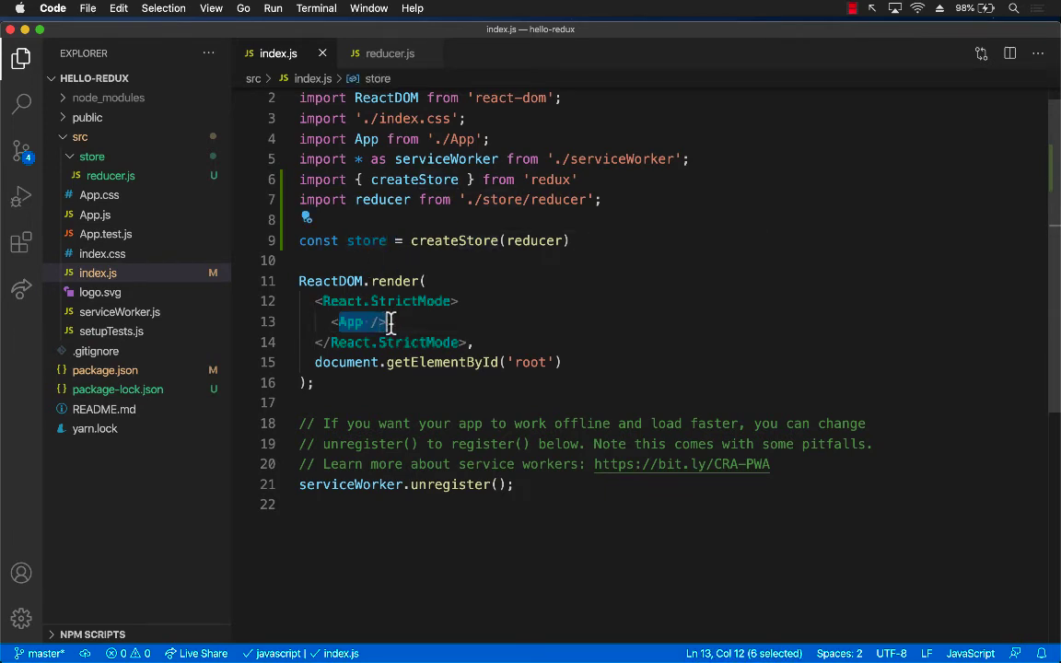
left_click(377, 321)
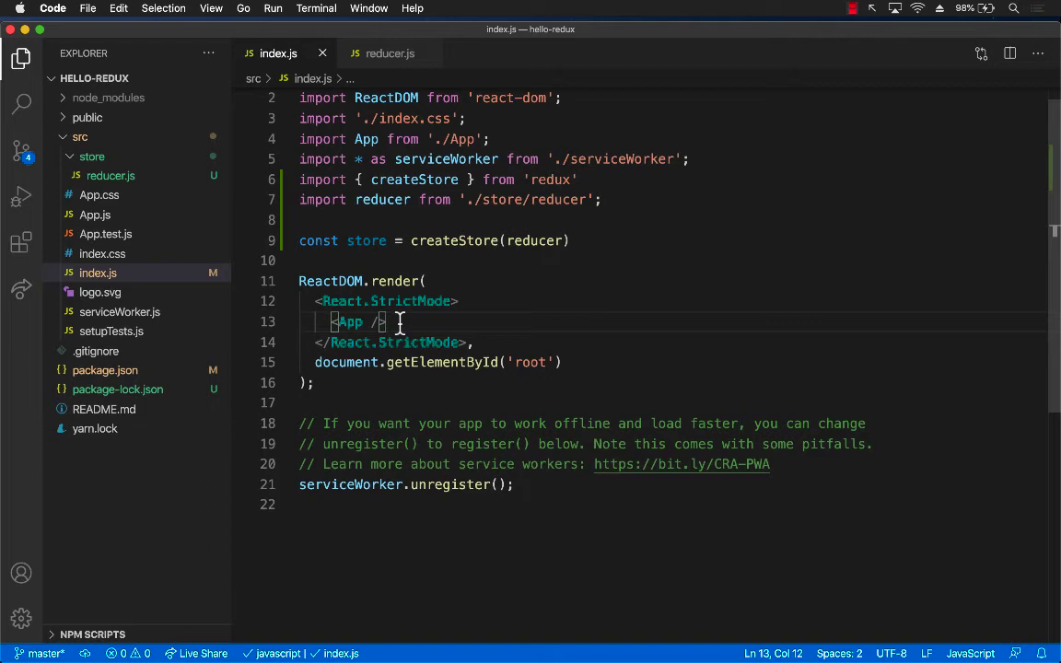
left_click(366, 241)
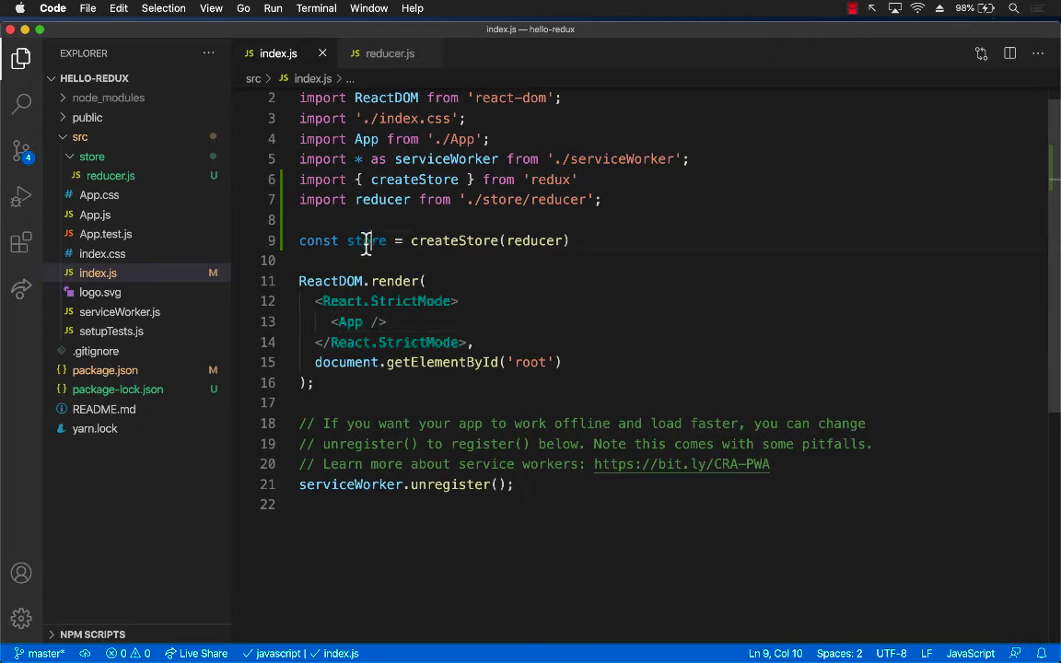
double_click(346, 321)
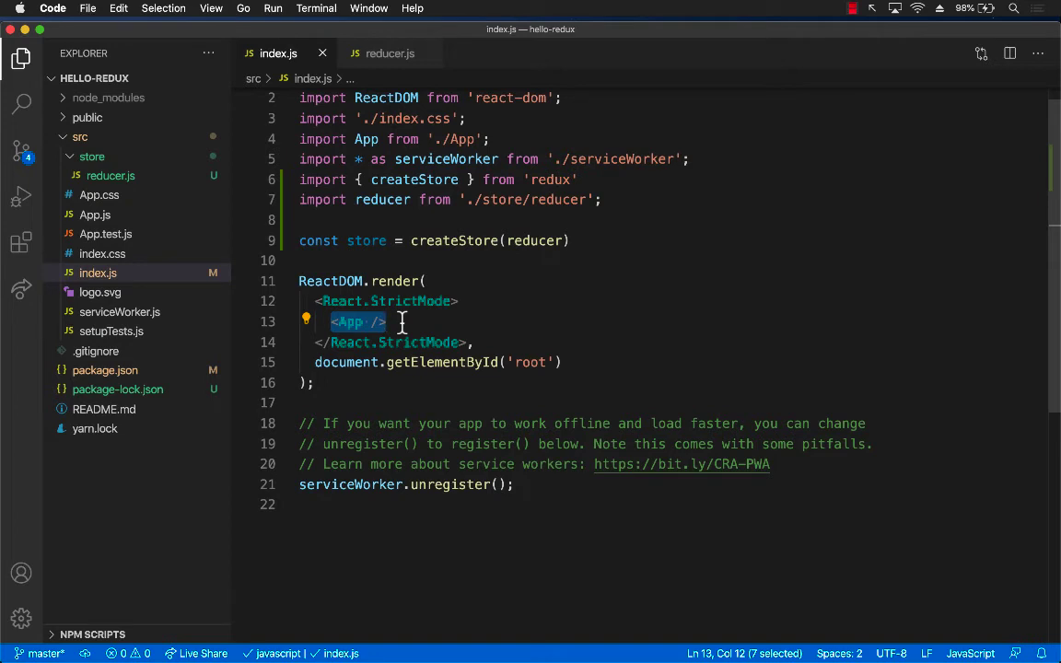
left_click(380, 321)
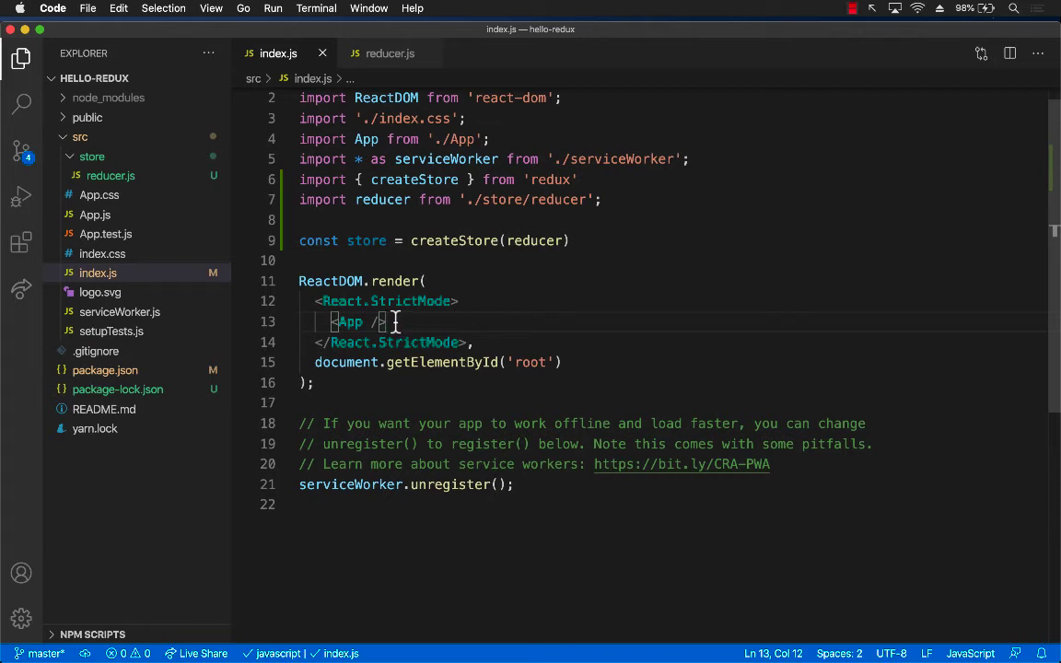
mouse_move(606, 215)
type("import")
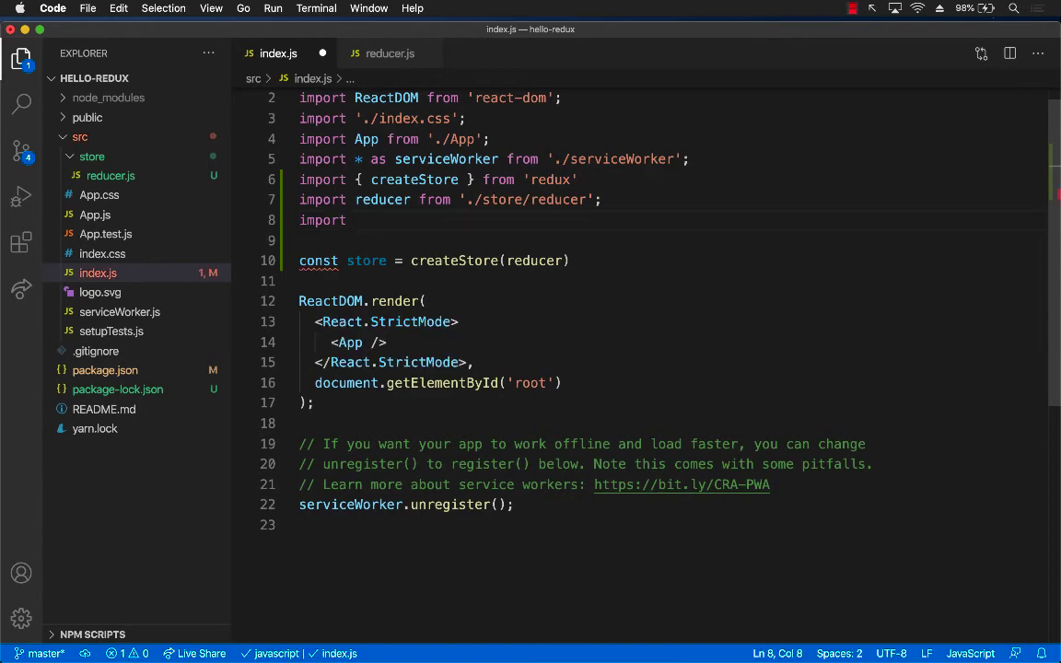
Add import { Provider } from 'react-redux' and place the caret before <App />.
type("{ Prov }")
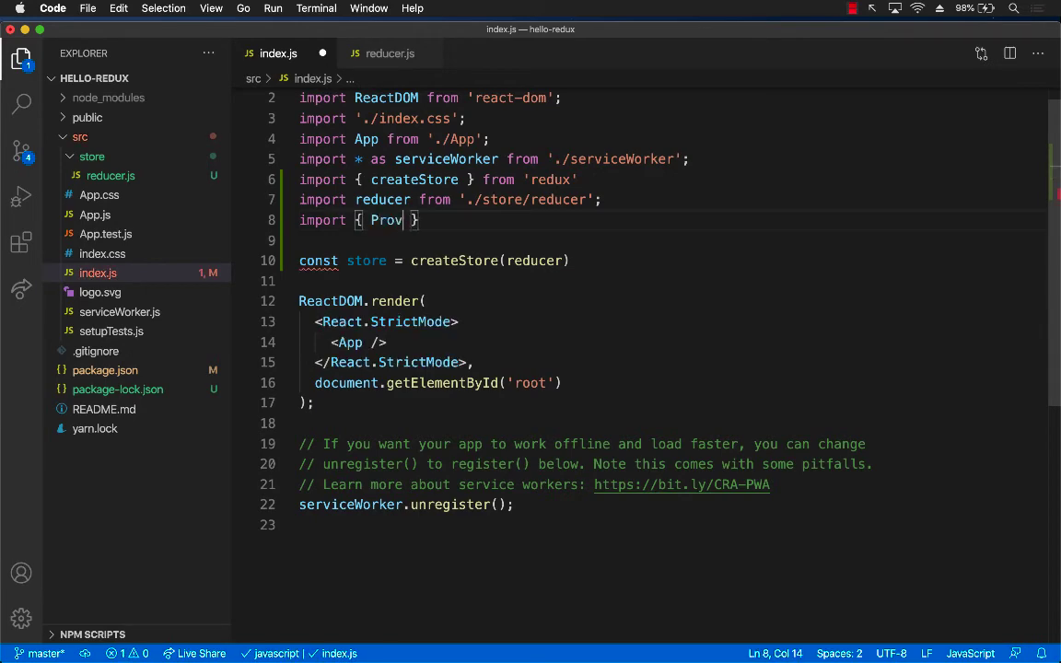
type("ider } from 'react-redux")
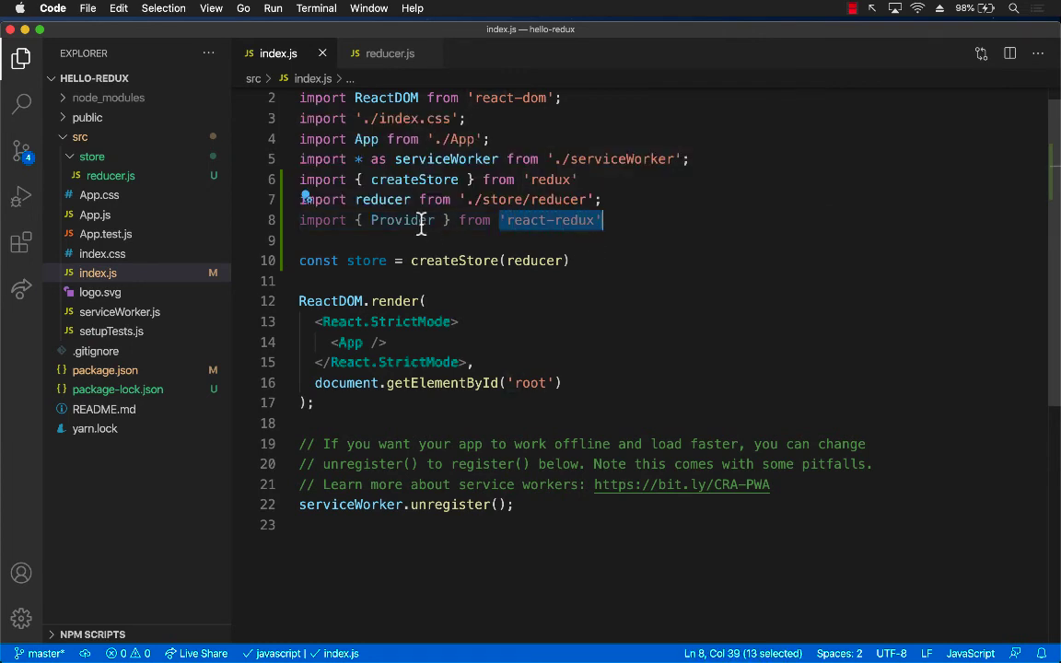
left_click(428, 300)
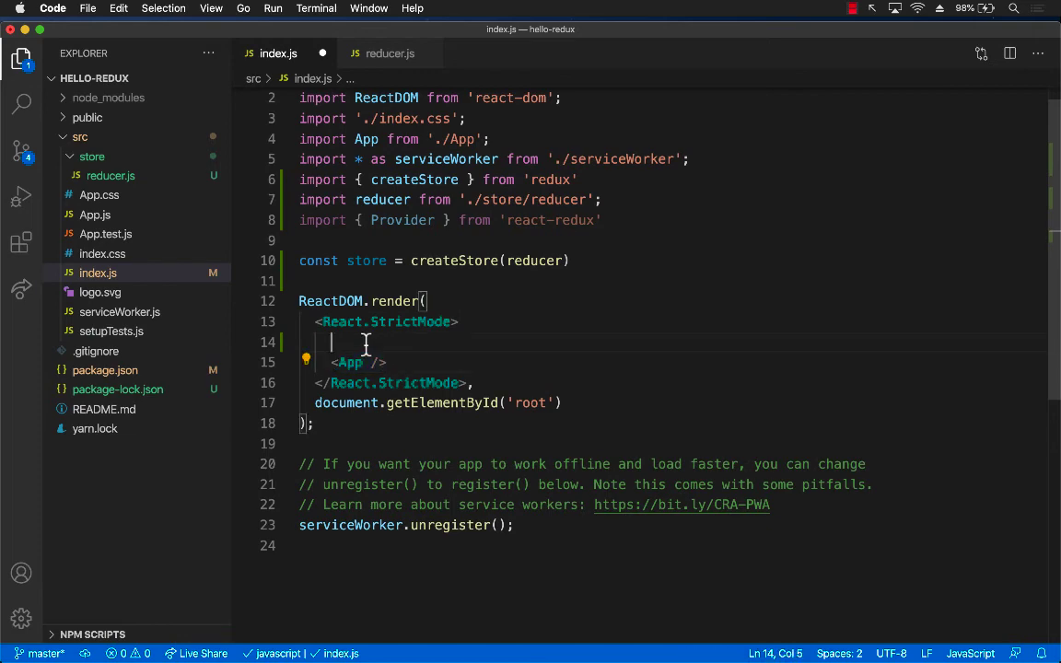
Wrap <App /> in <Provider store = {store}> and </Provider> tags in index.js.
type("<Provider")
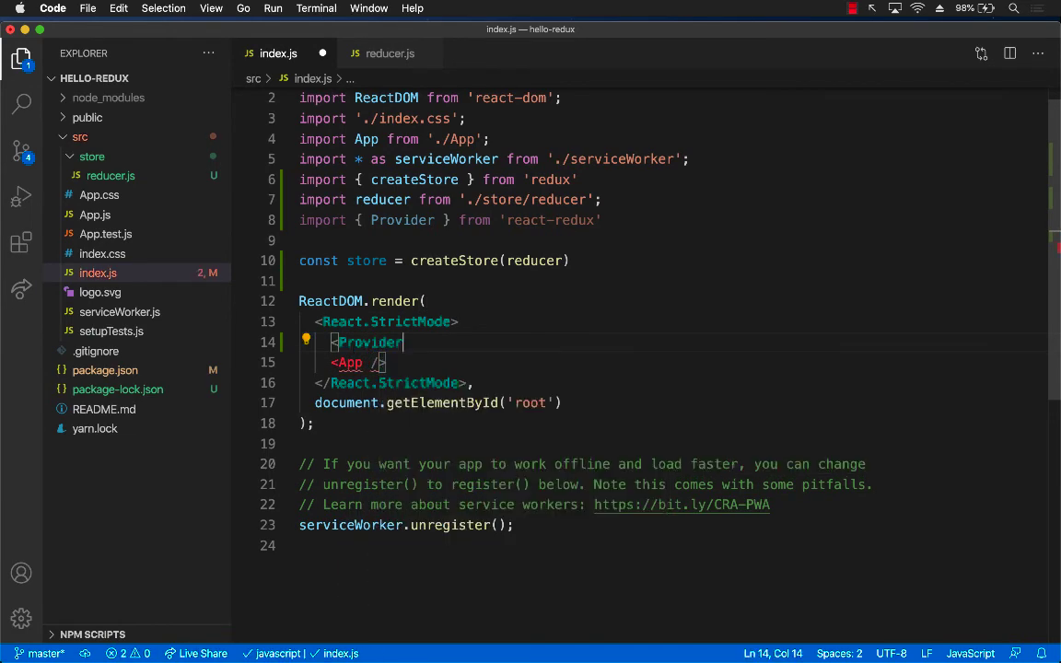
type(">")
type("</Provider>")
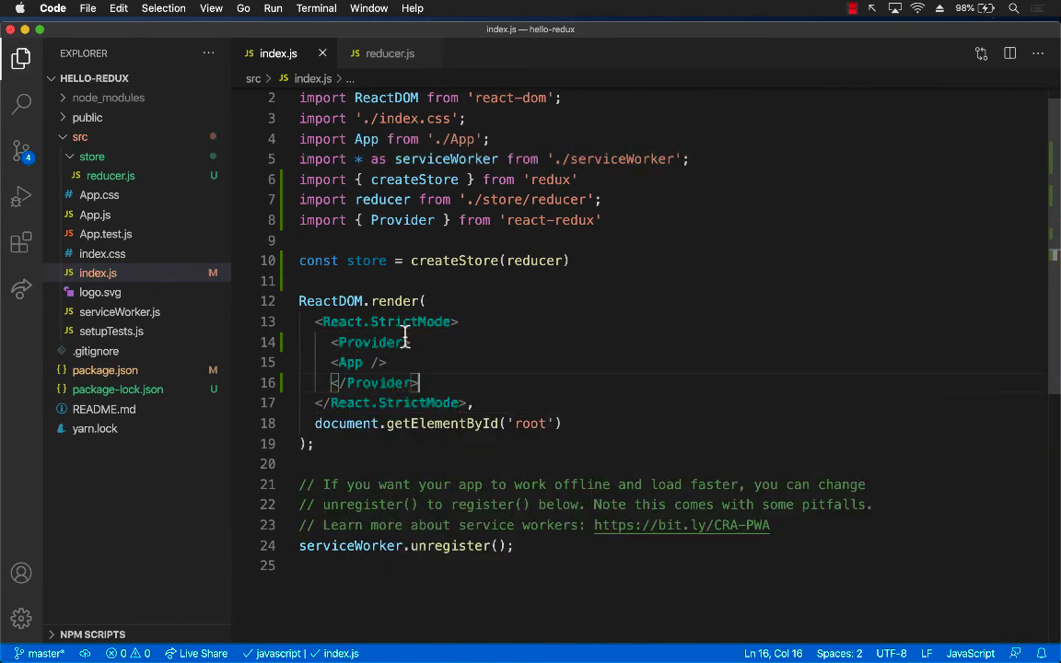
type("store")
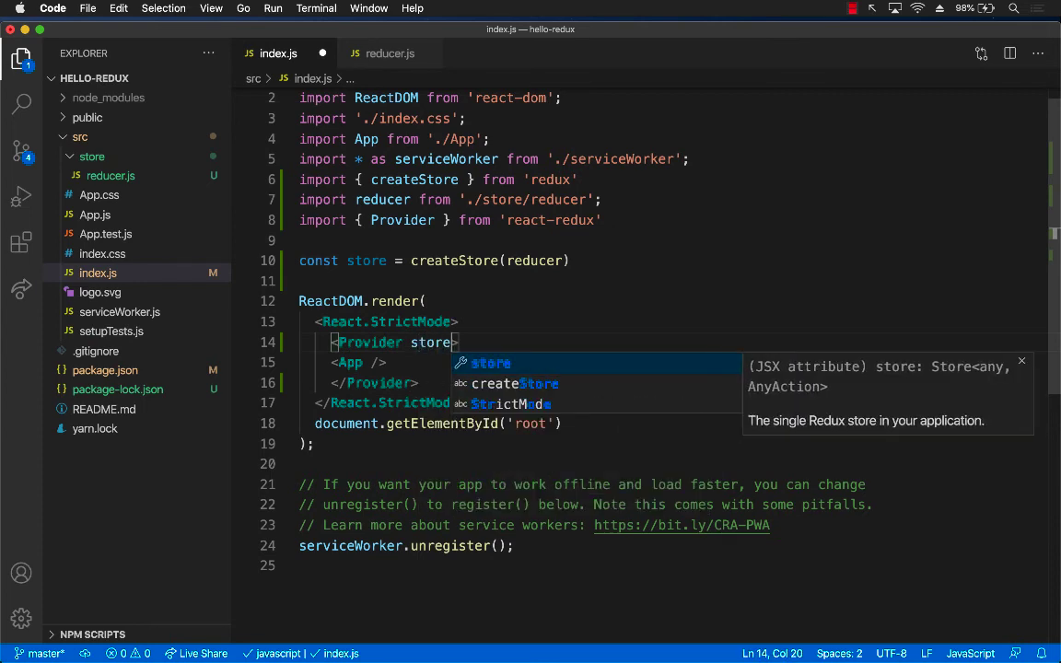
type("= {store")
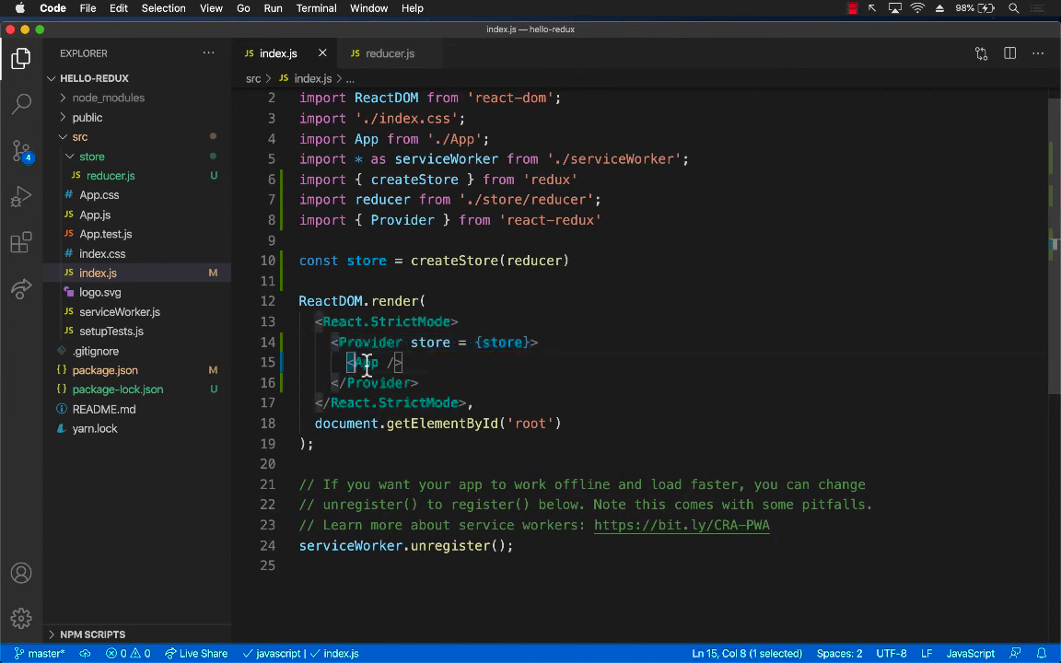
left_click_drag(345, 361, 404, 361)
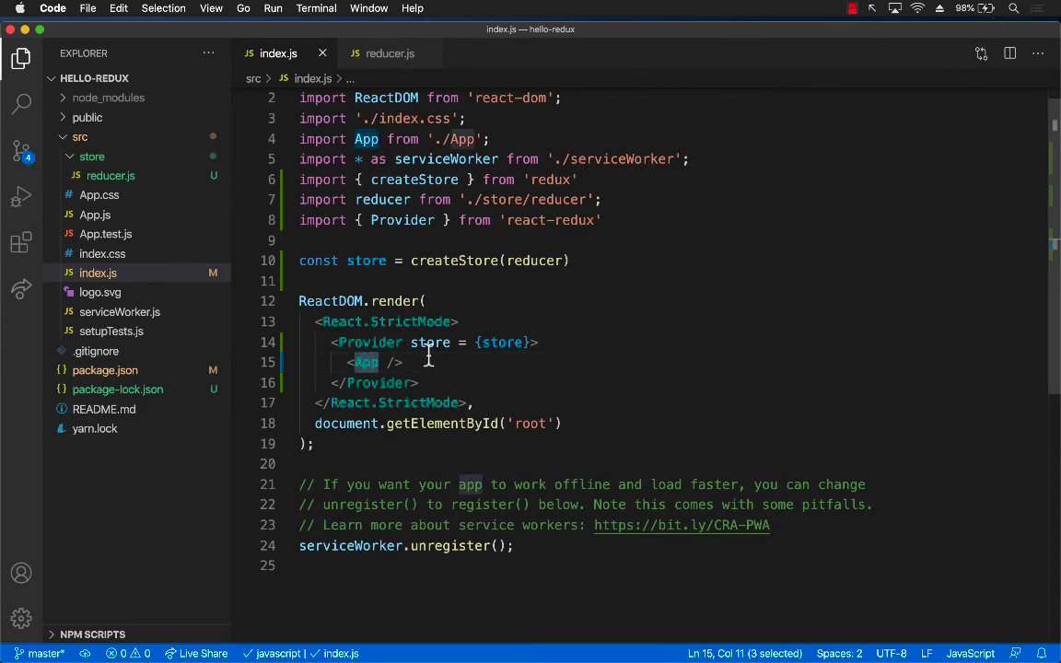
double_click(503, 343)
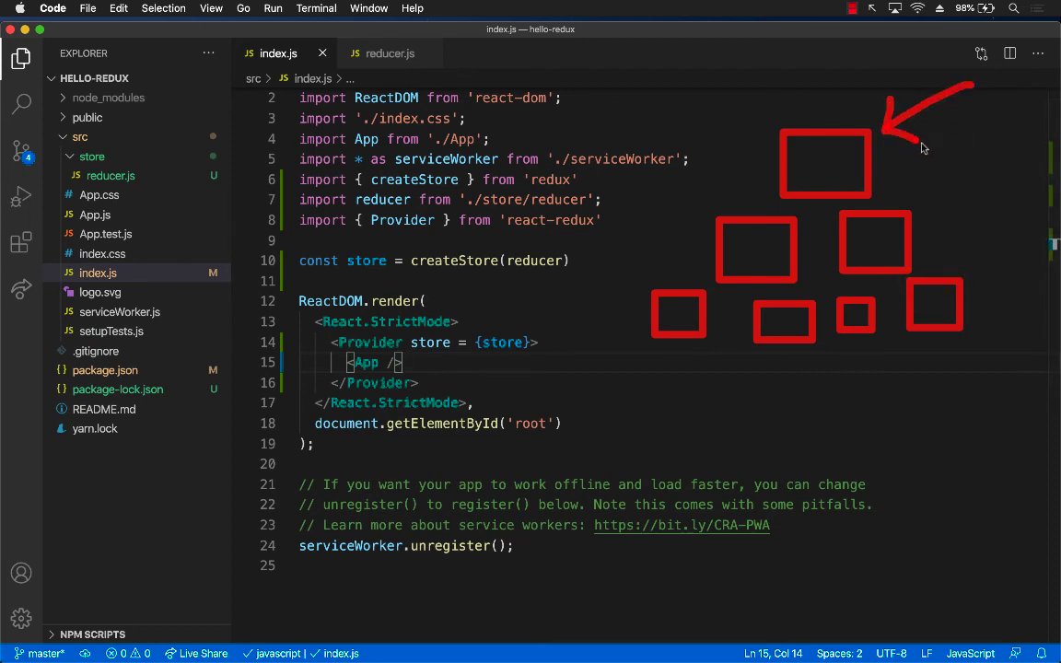
mouse_move(746, 254)
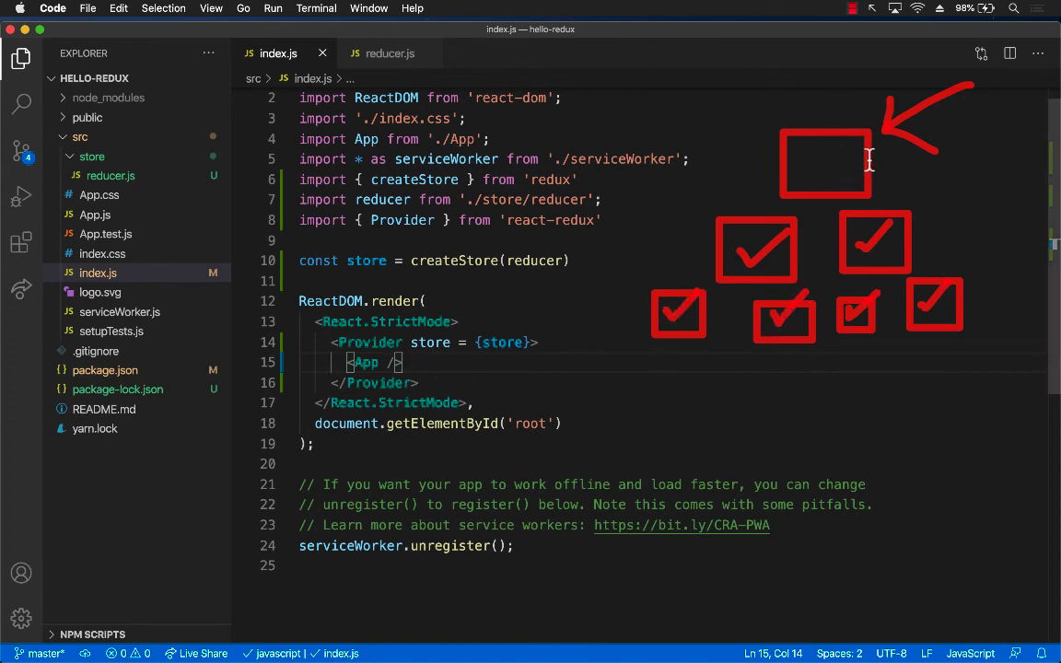
mouse_move(810, 162)
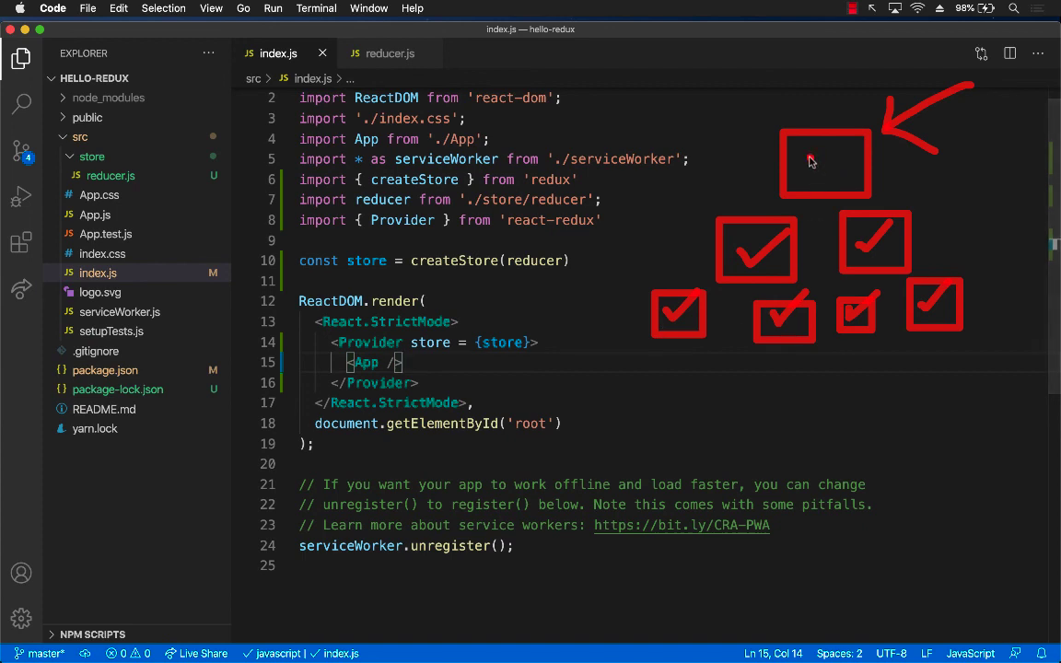